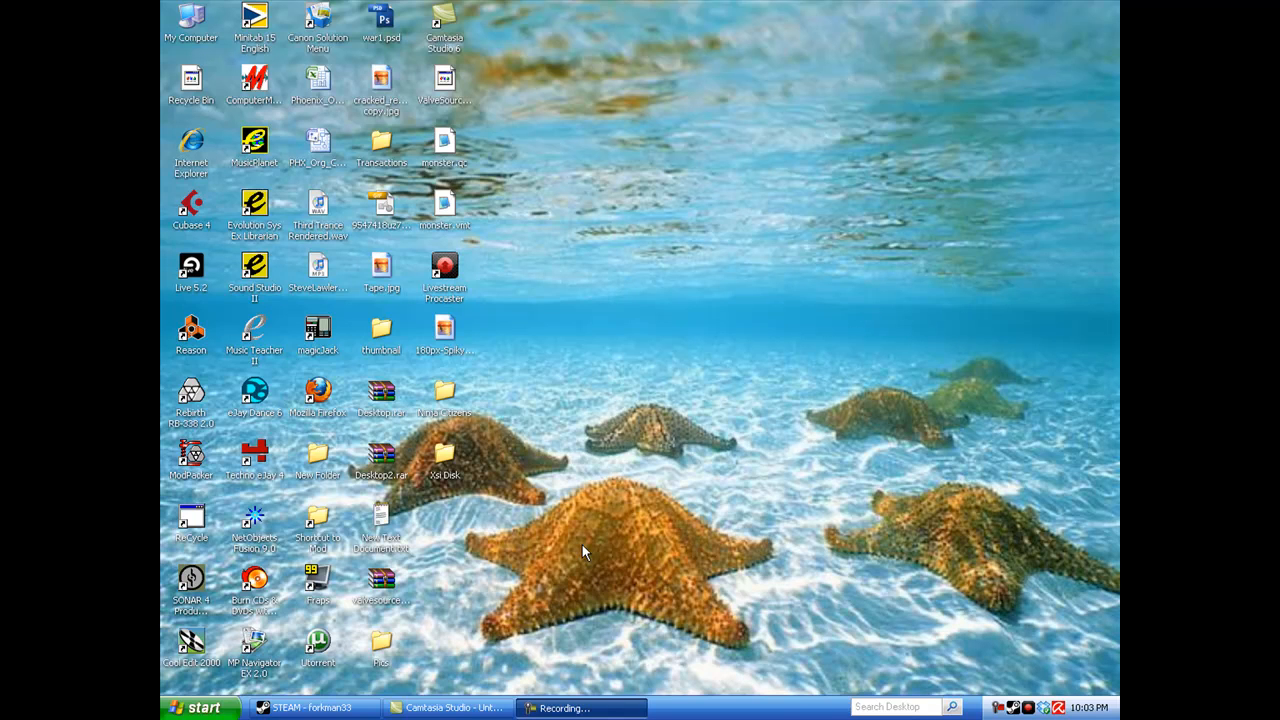
{"action": "mouse_move", "coordinate": [587, 533]}
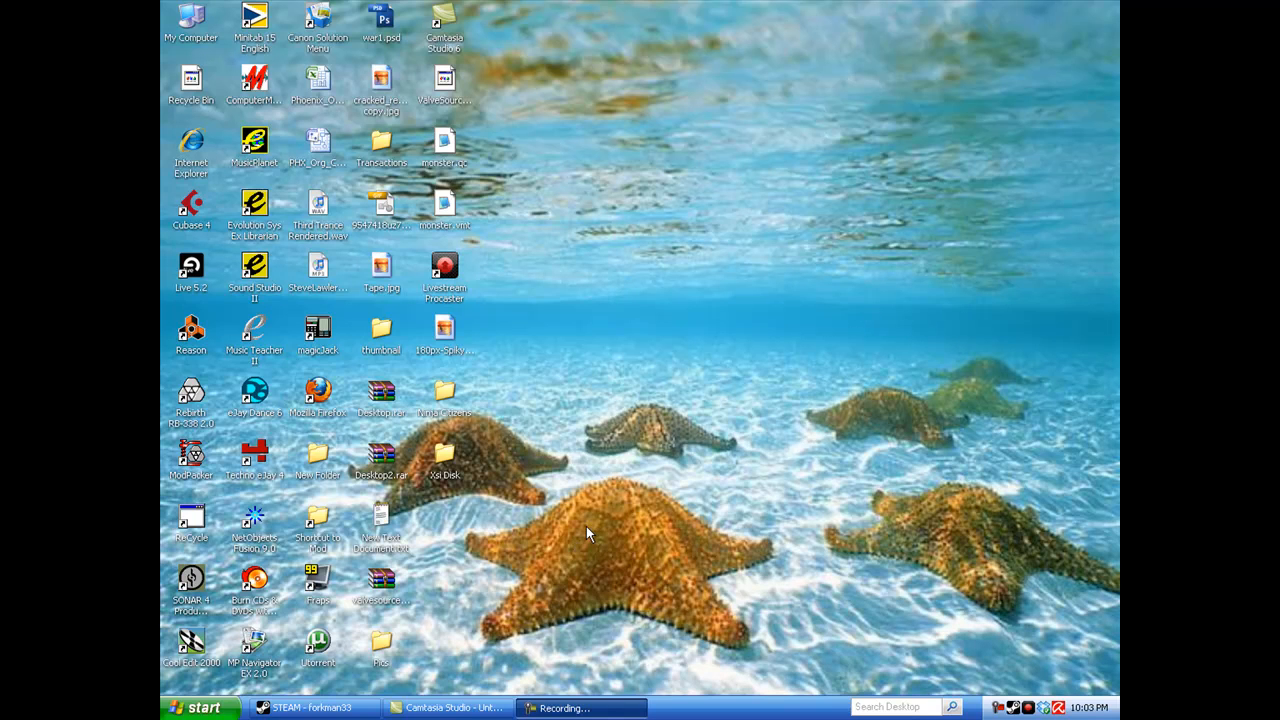
{"action": "mouse_move", "coordinate": [518, 568]}
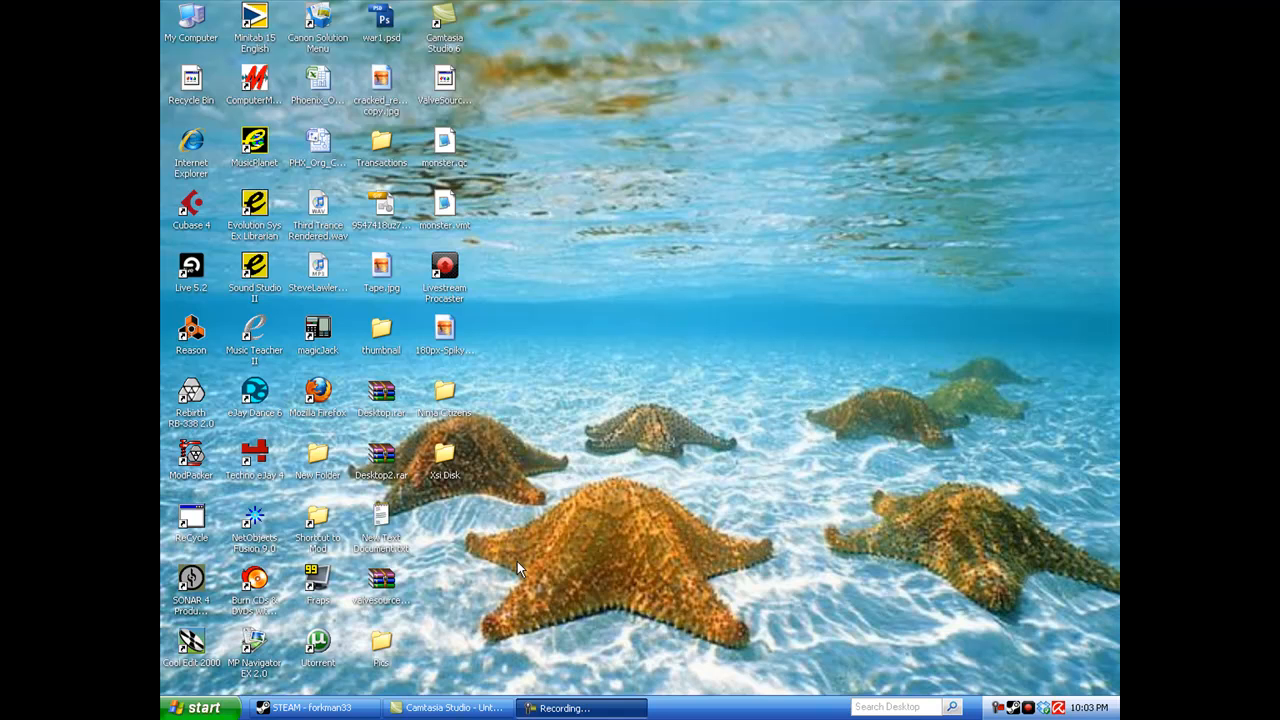
{"action": "mouse_move", "coordinate": [287, 668]}
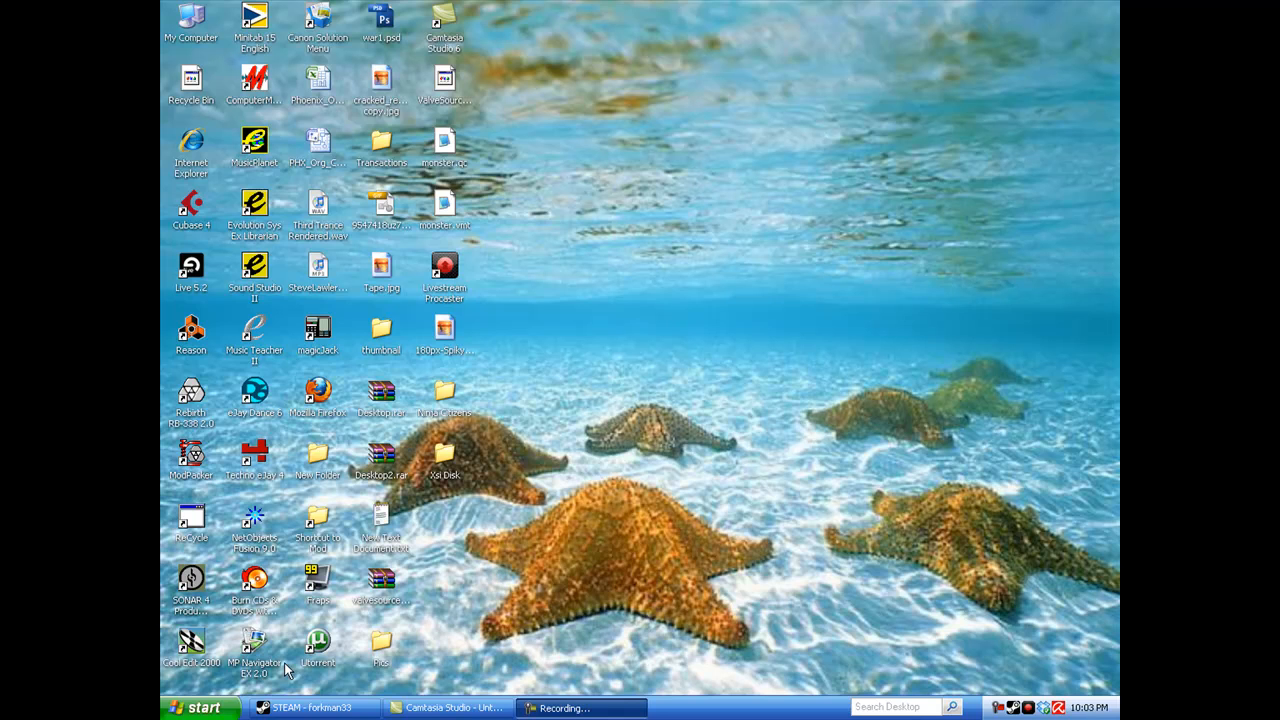
{"action": "mouse_move", "coordinate": [462, 648]}
{"action": "type", "text": "cmd"}
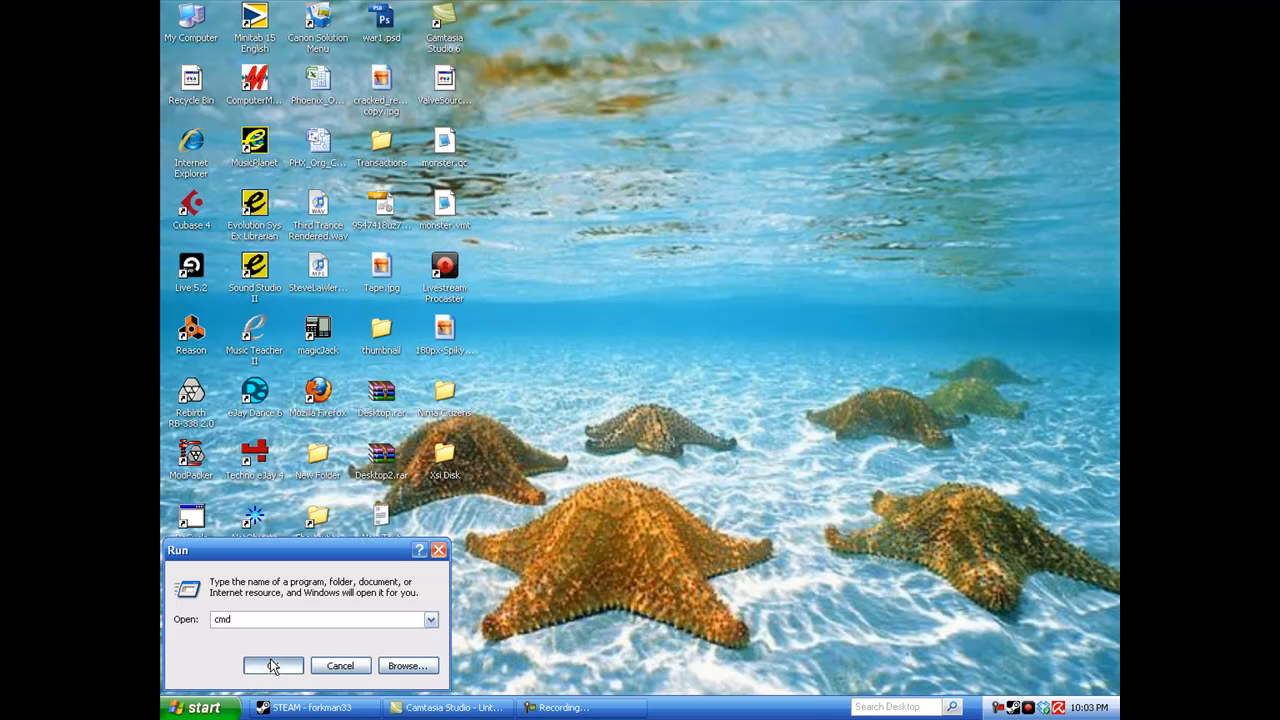
Step: Run ipconfig to show local address 192.168.1.102 and gateway 192.168.1.1, then launch Firefox
{"action": "left_click", "coordinate": [272, 665]}
{"action": "type", "text": "p"}
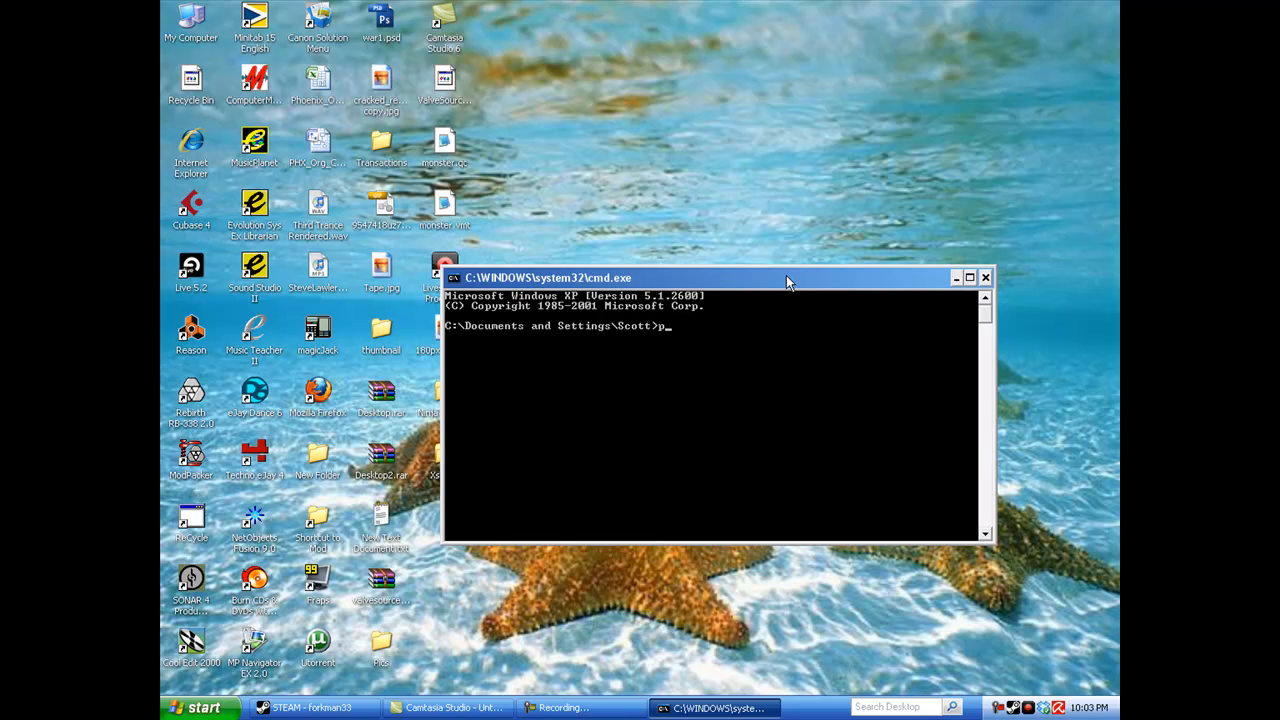
{"action": "type", "text": "ipconfig"}
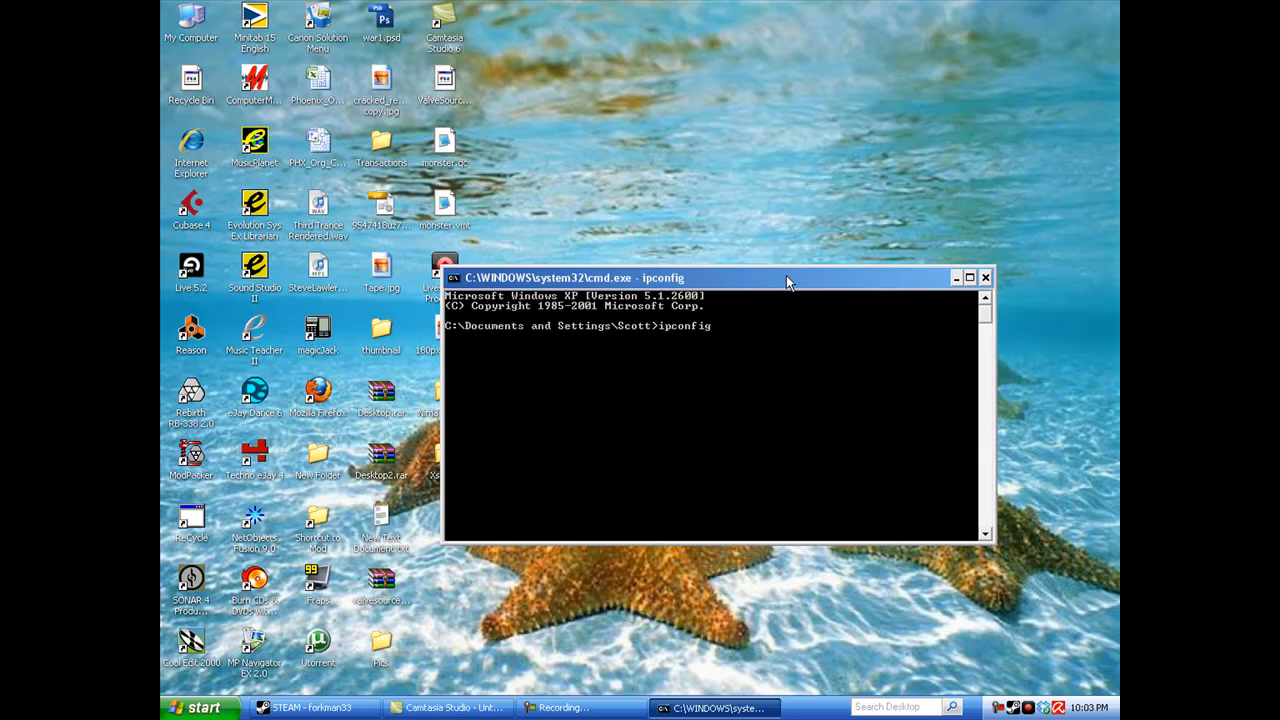
{"action": "key", "text": "enter"}
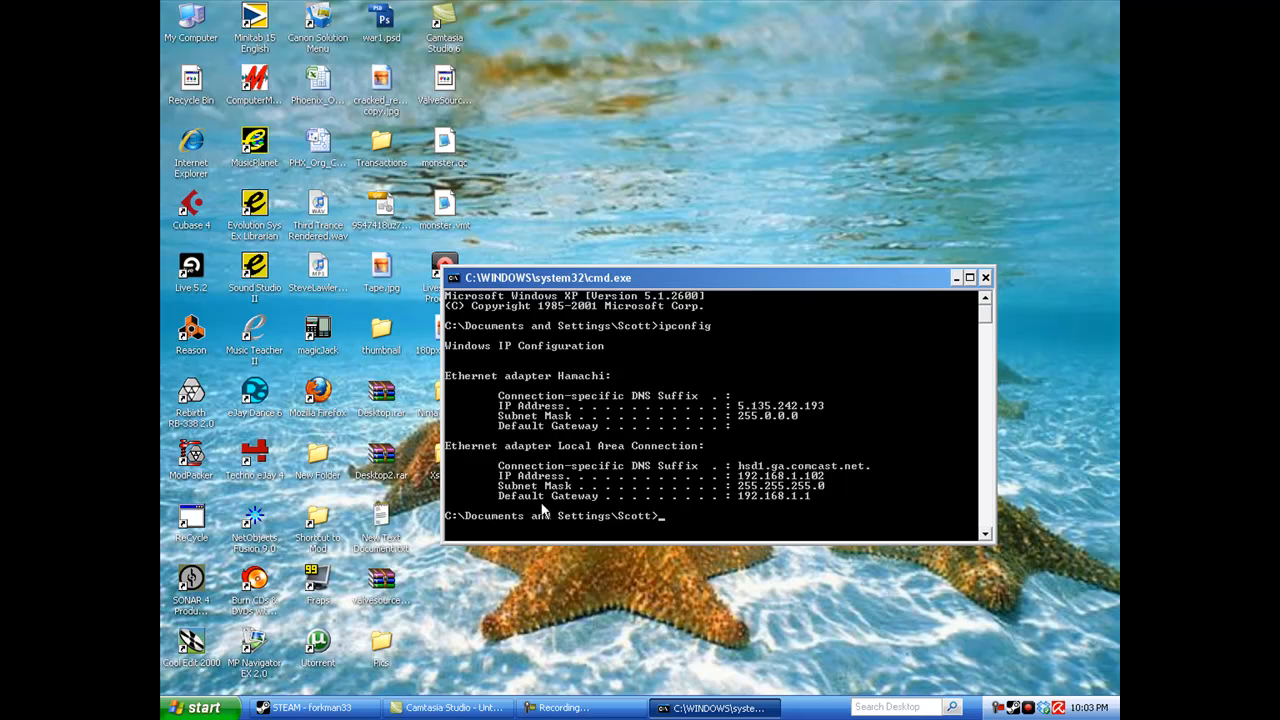
{"action": "mouse_move", "coordinate": [815, 307]}
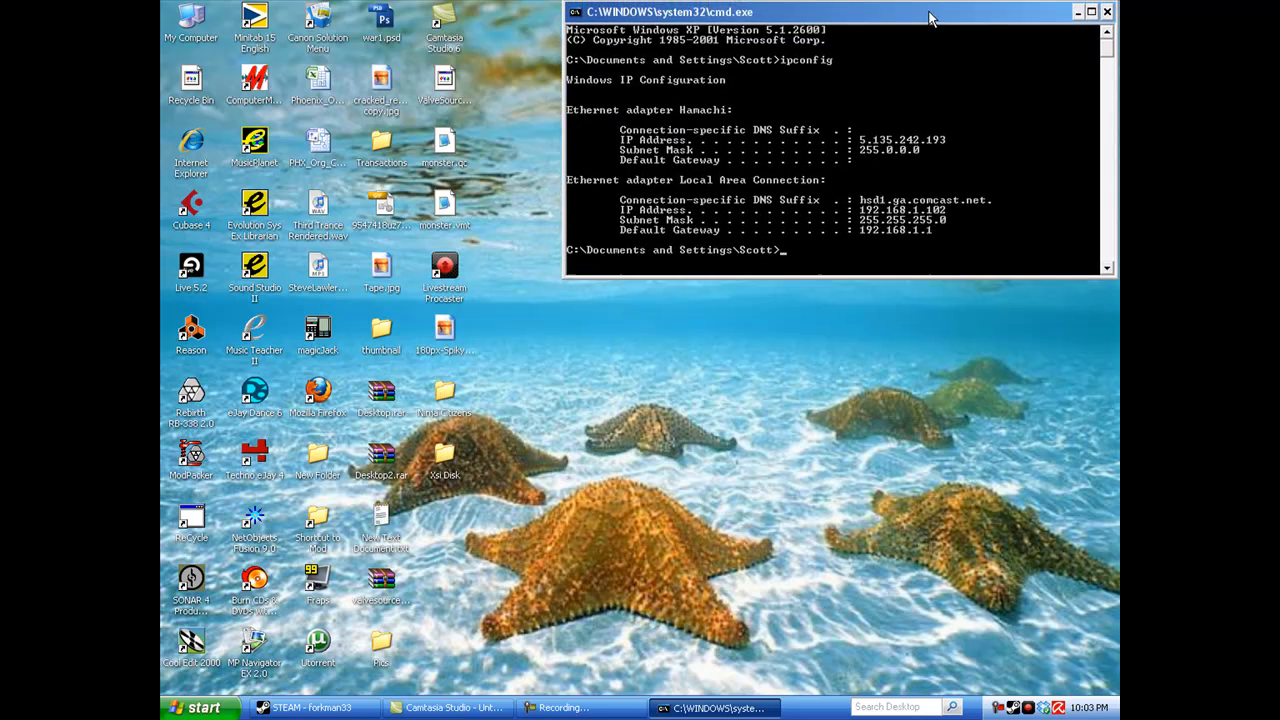
{"action": "left_click", "coordinate": [785, 707]}
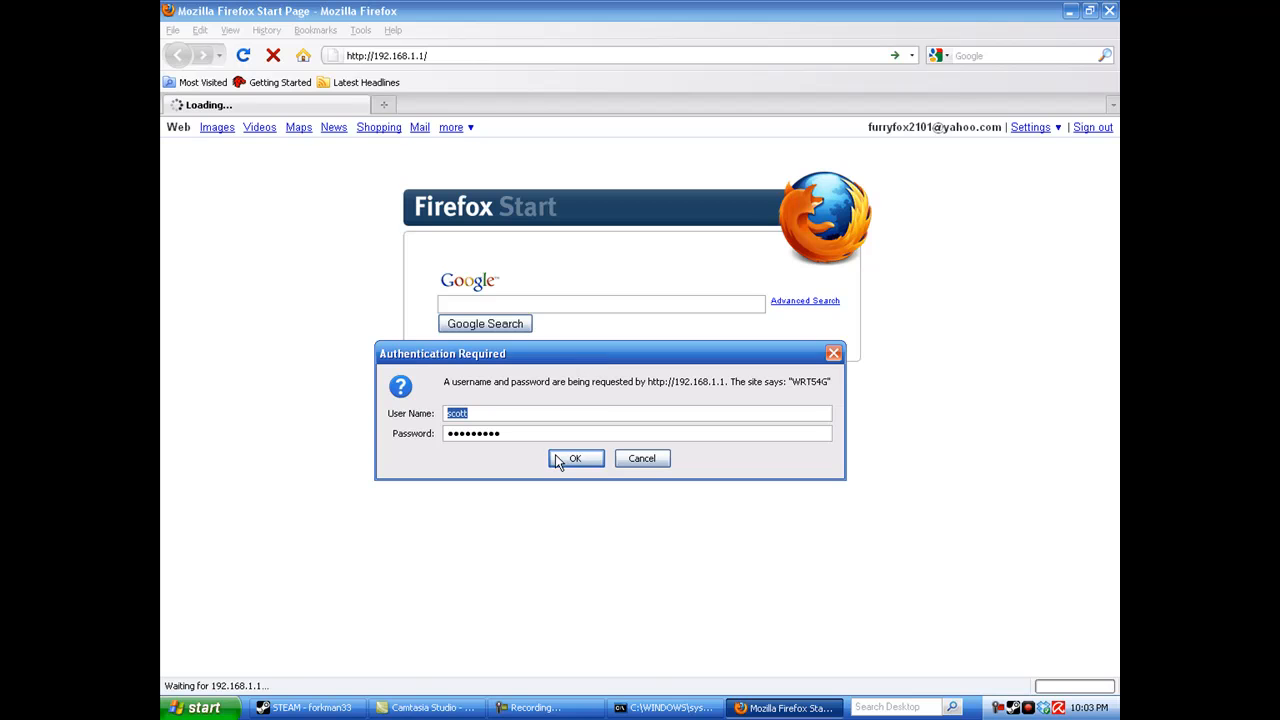
Step: Log in to the Linksys router and go to the Security firewall page
{"action": "left_click", "coordinate": [575, 458]}
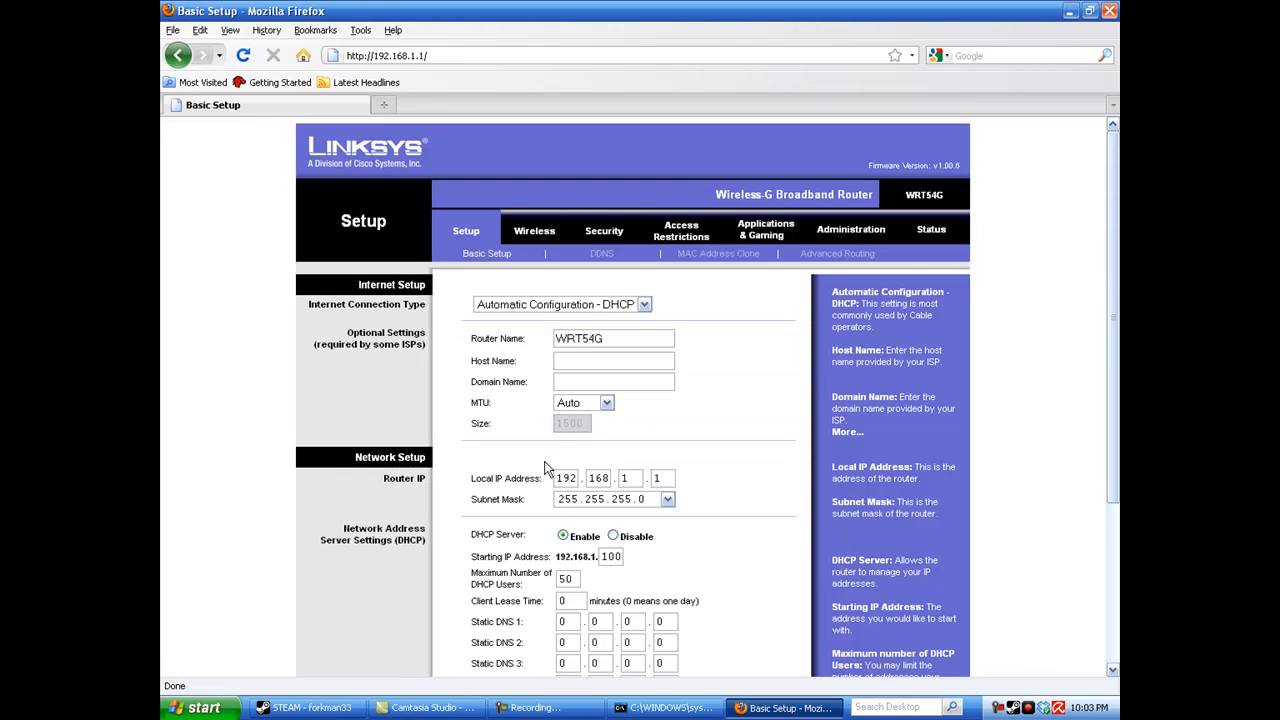
{"action": "mouse_move", "coordinate": [657, 272]}
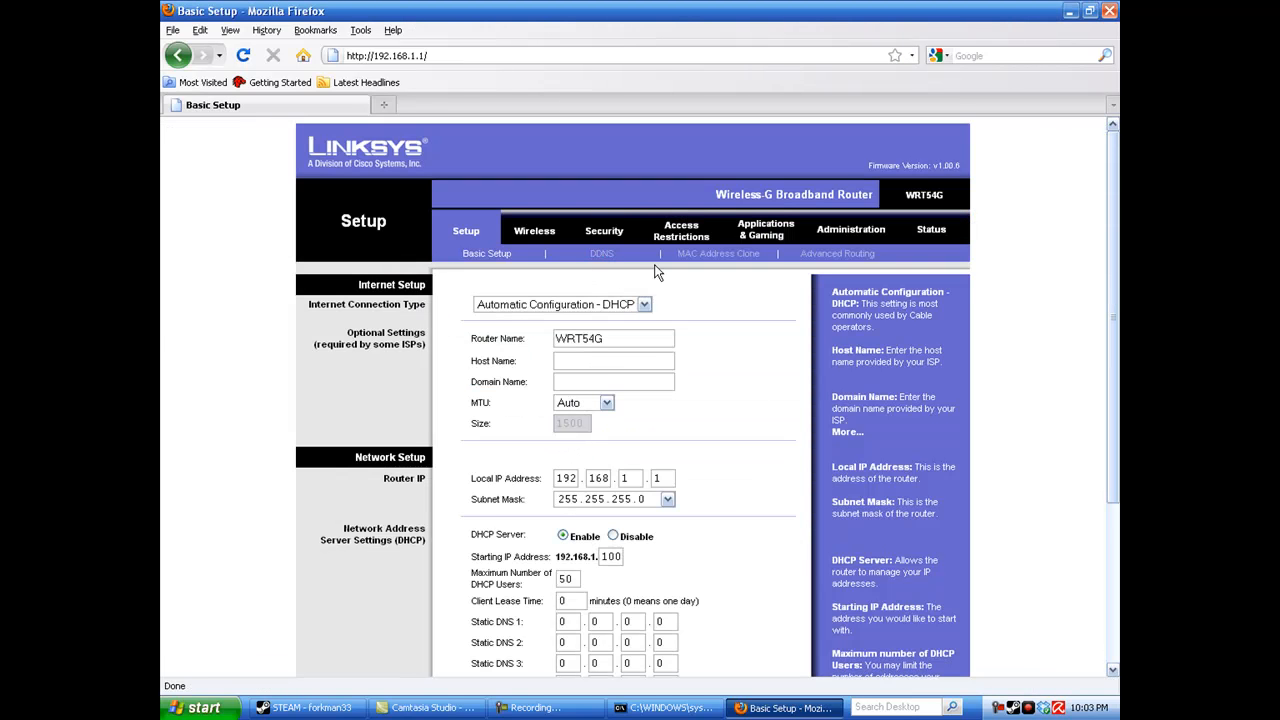
{"action": "left_click", "coordinate": [604, 230]}
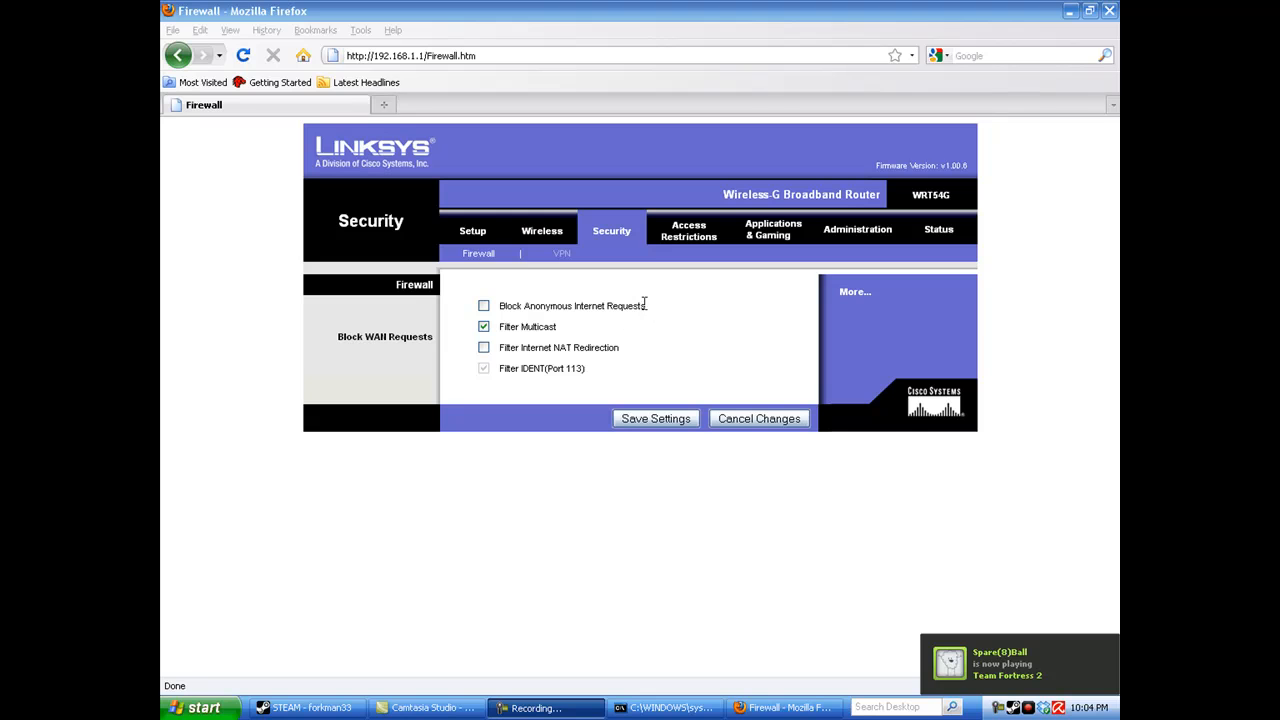
{"action": "mouse_move", "coordinate": [773, 229]}
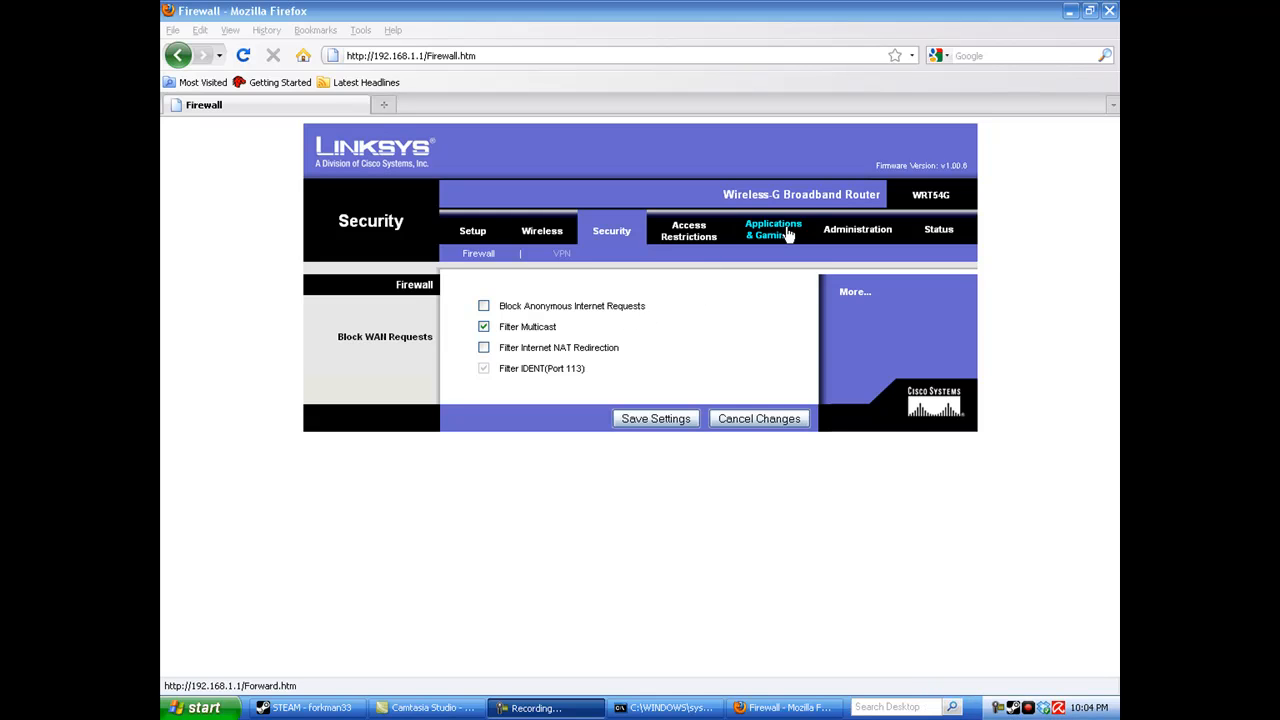
Step: Save Port Range Forward rules for TCP 27039, 27015 and UDP 27000–27020, 1200 to 192.168.1.102
{"action": "left_click", "coordinate": [773, 229]}
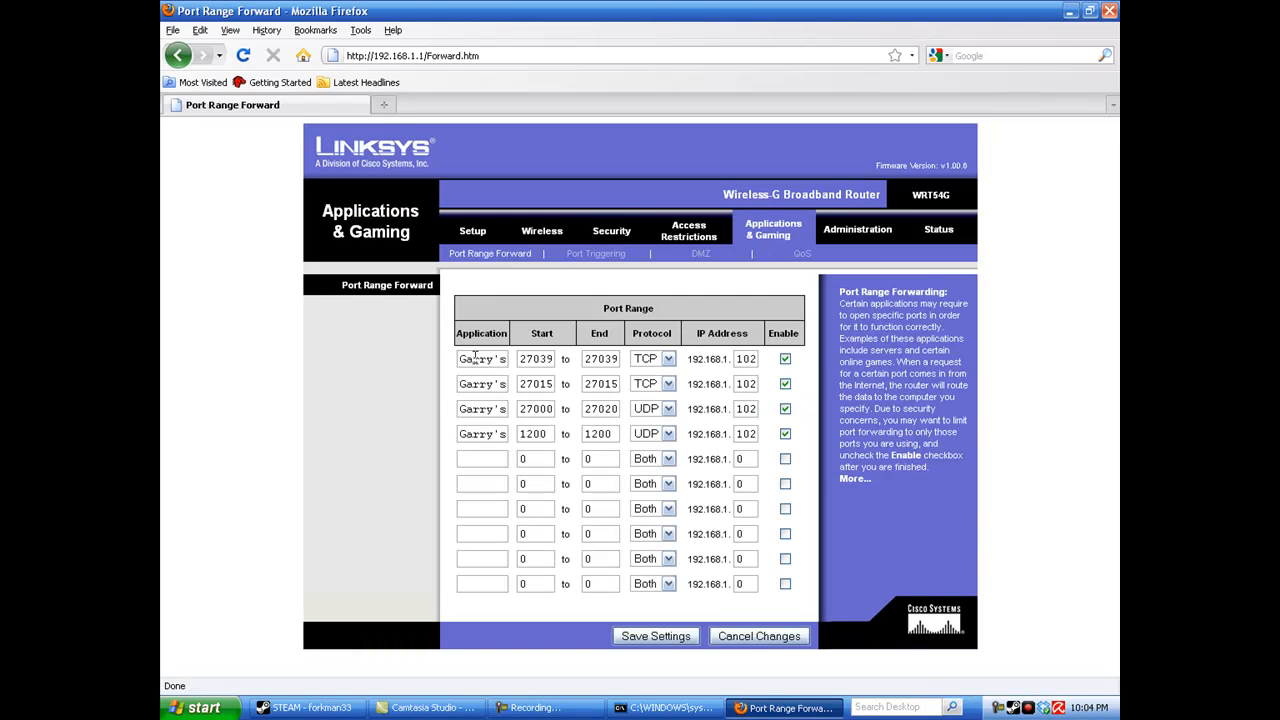
{"action": "triple_click", "coordinate": [482, 358]}
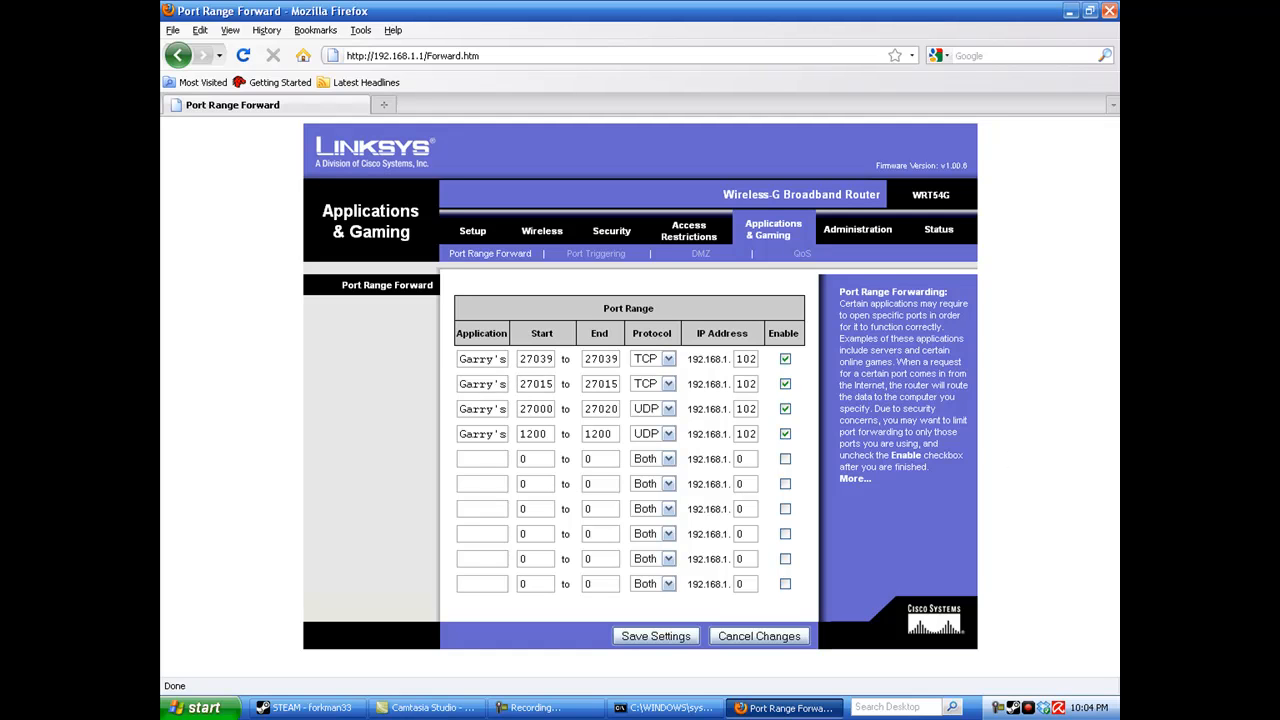
{"action": "mouse_move", "coordinate": [672, 349]}
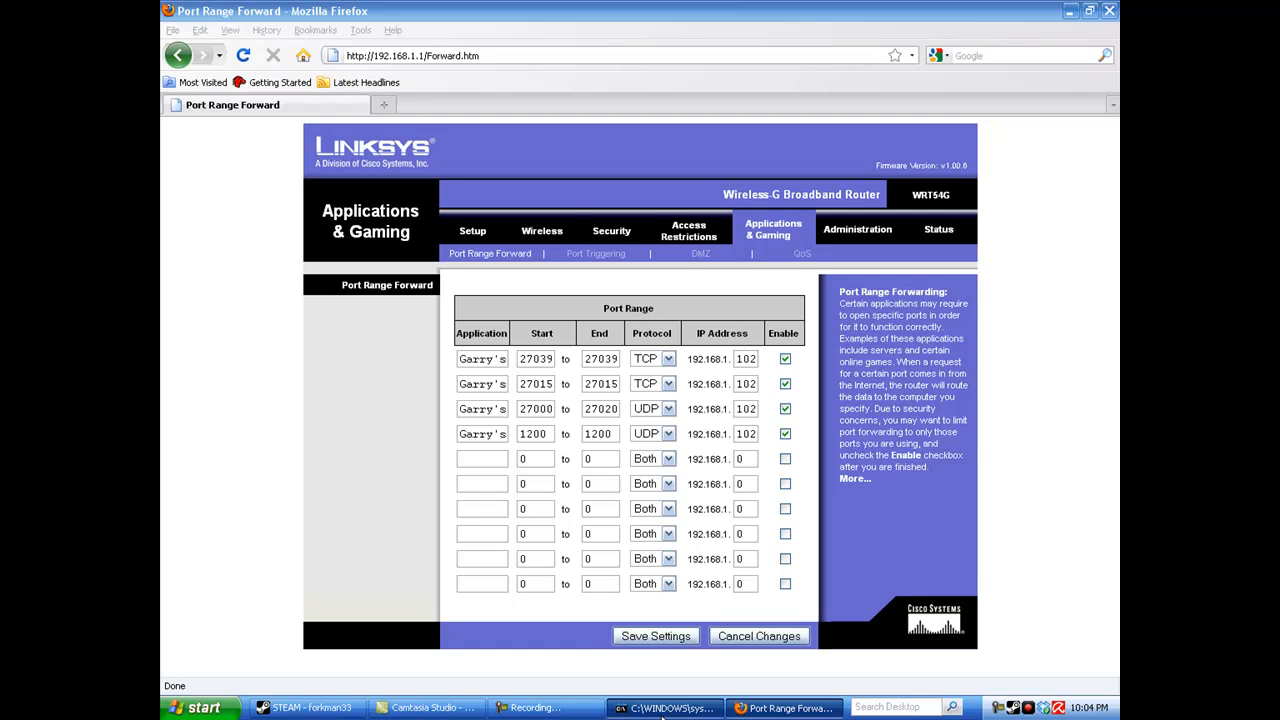
{"action": "left_click", "coordinate": [663, 707]}
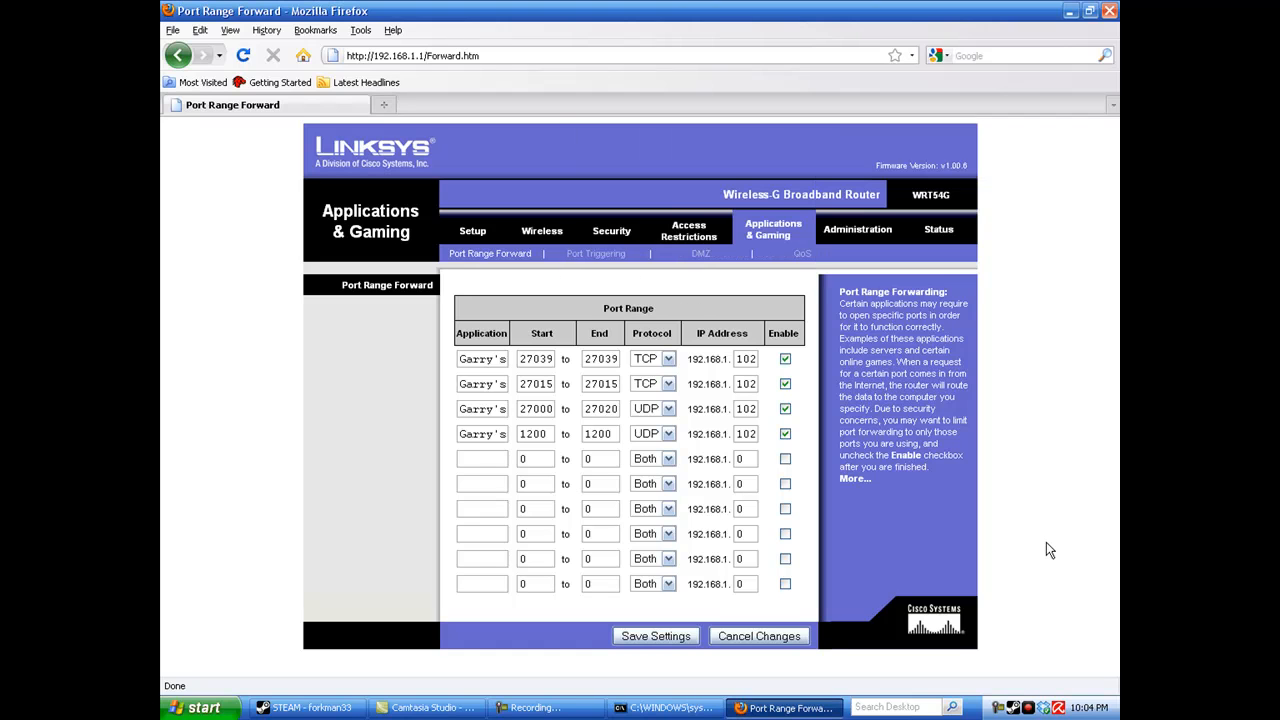
{"action": "mouse_move", "coordinate": [687, 574]}
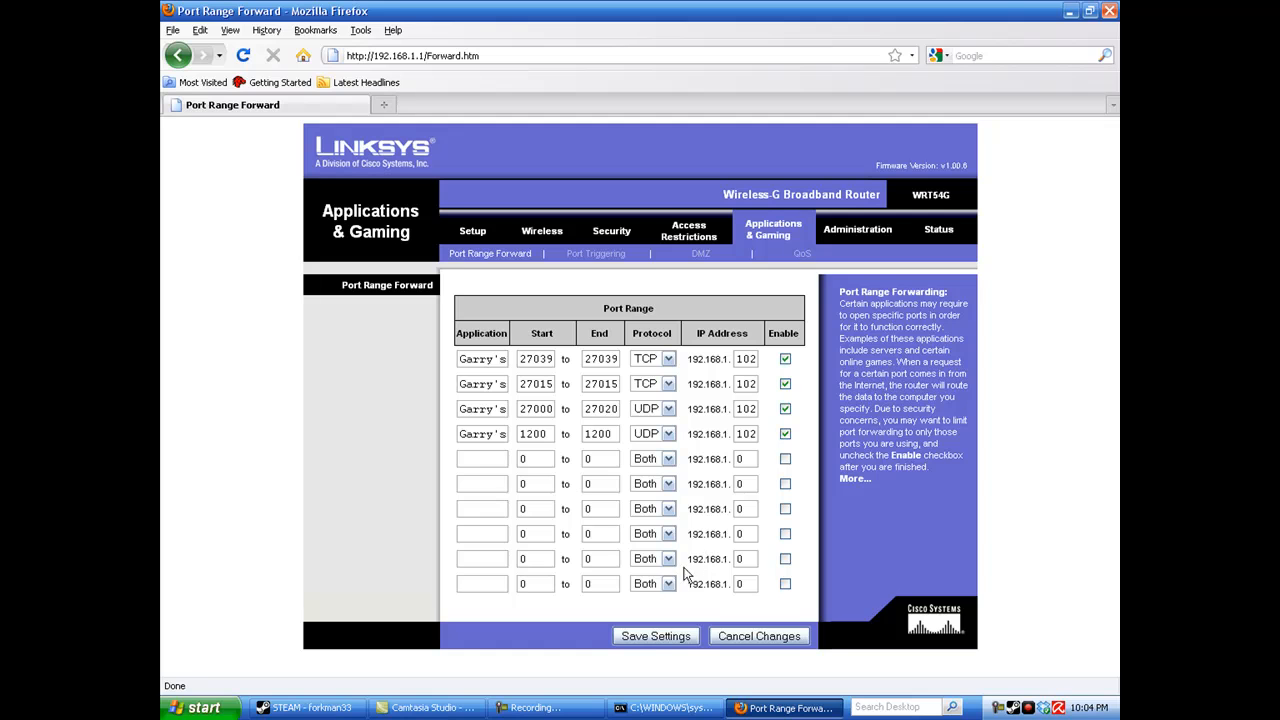
{"action": "left_click", "coordinate": [655, 636]}
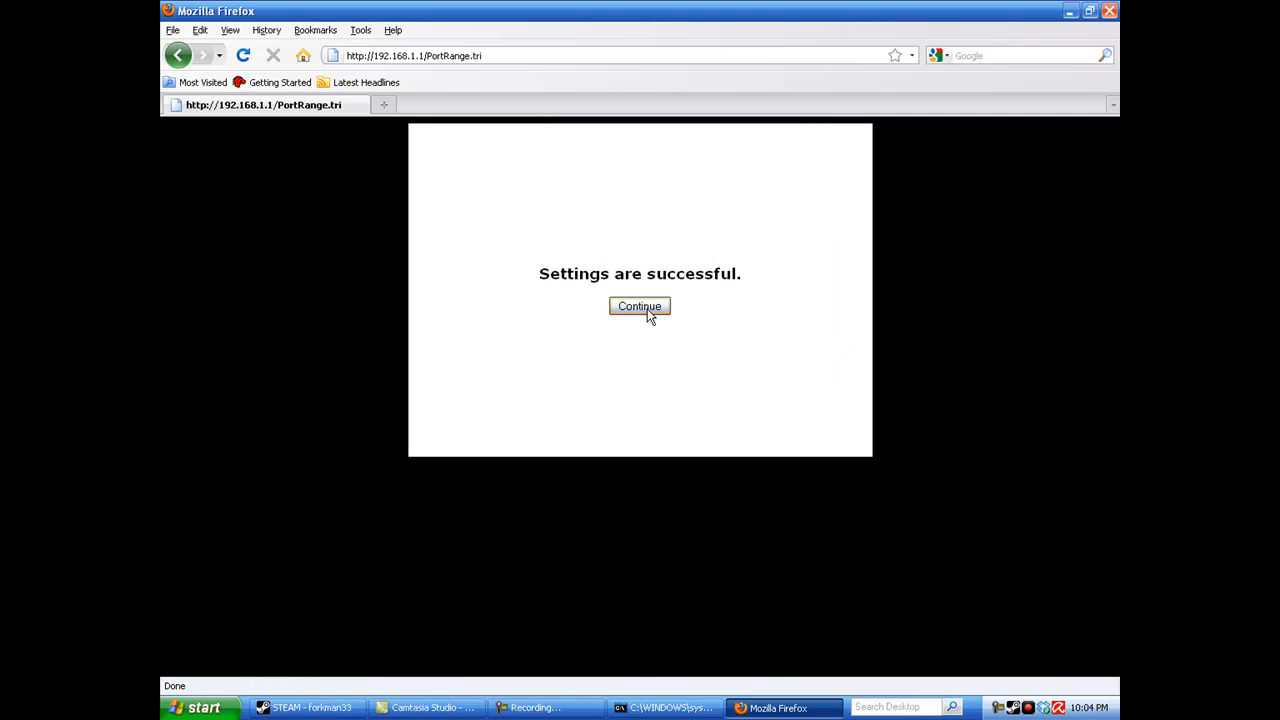
{"action": "left_click", "coordinate": [640, 306]}
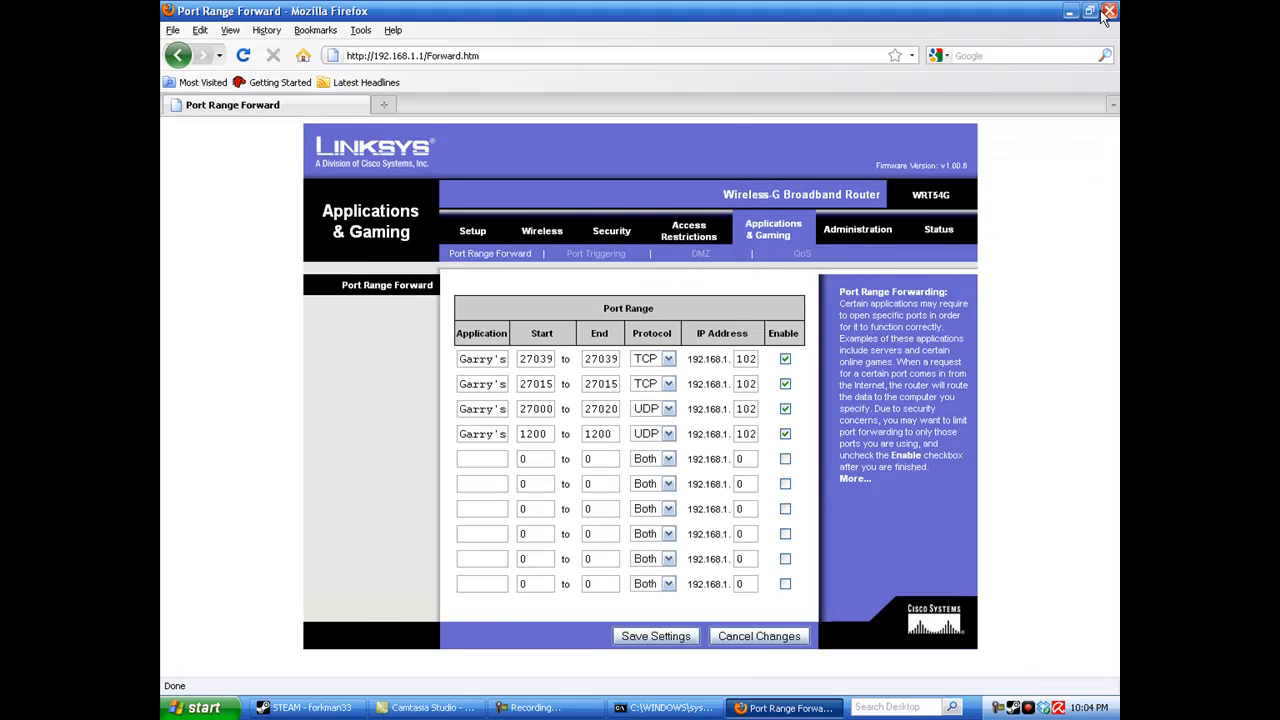
Step: Relaunch Firefox and search Google for 'what is my ip'
{"action": "left_click", "coordinate": [1108, 11]}
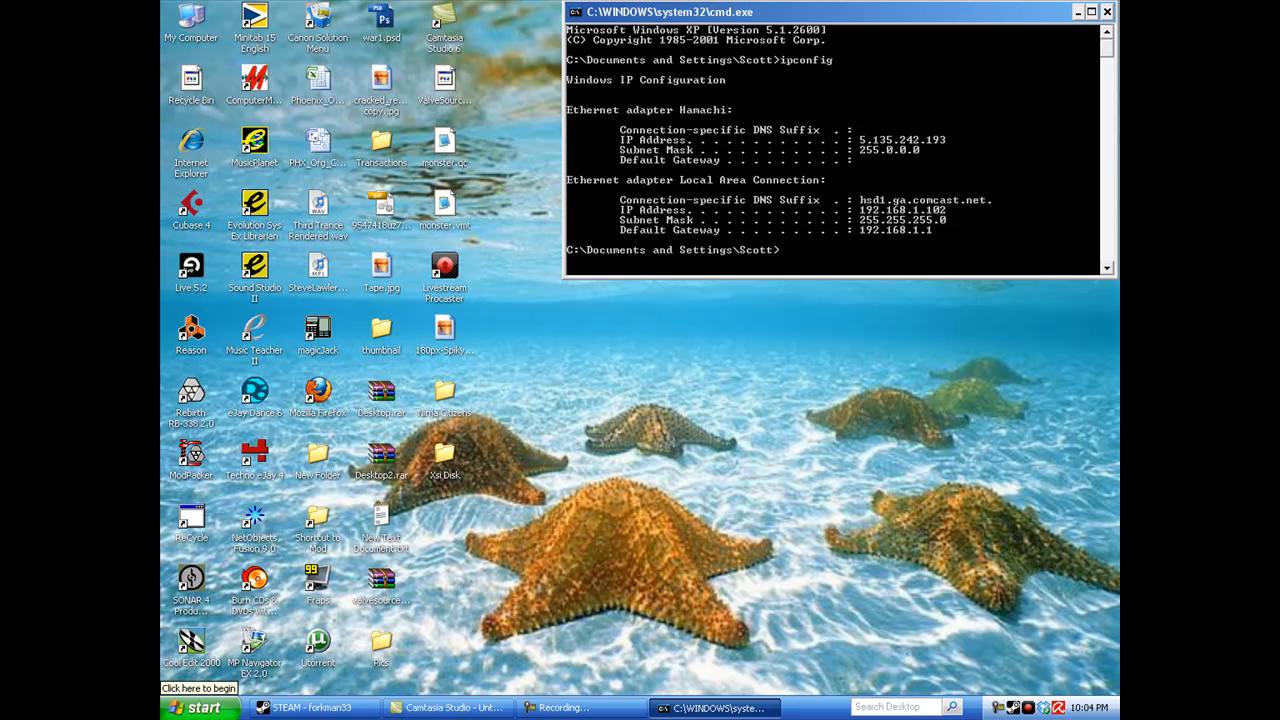
{"action": "left_click", "coordinate": [198, 707]}
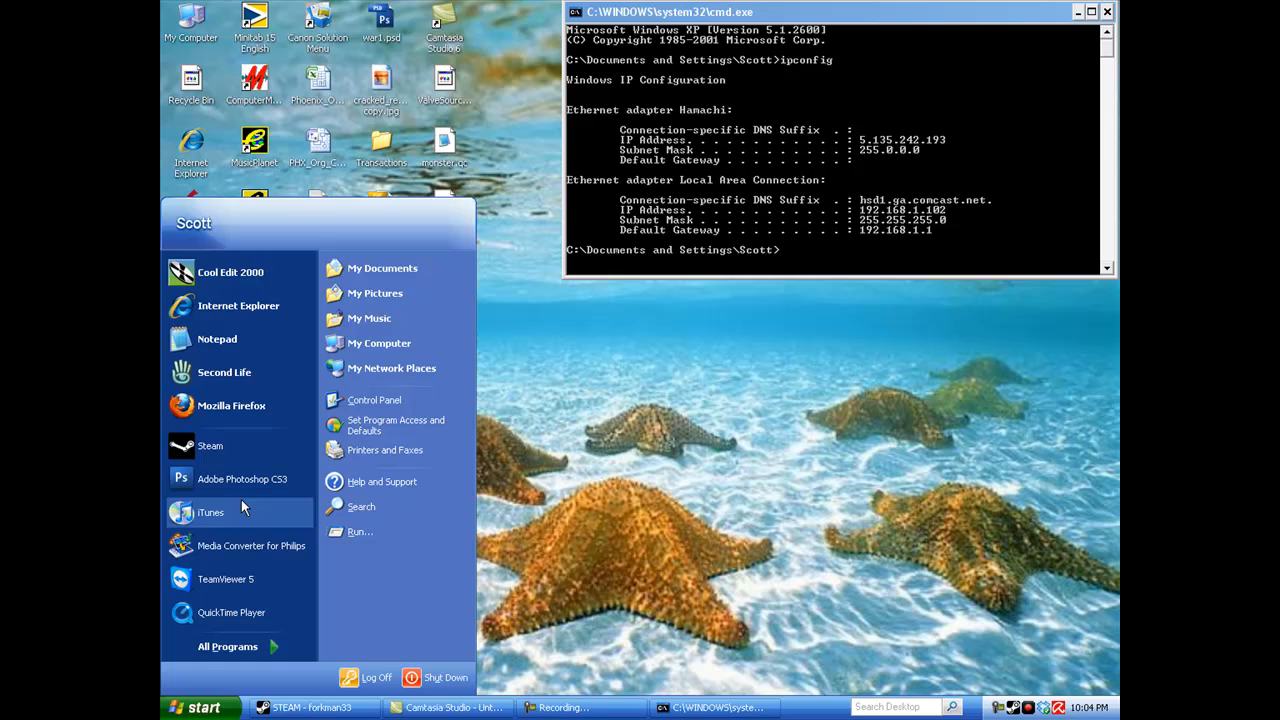
{"action": "left_click", "coordinate": [202, 707]}
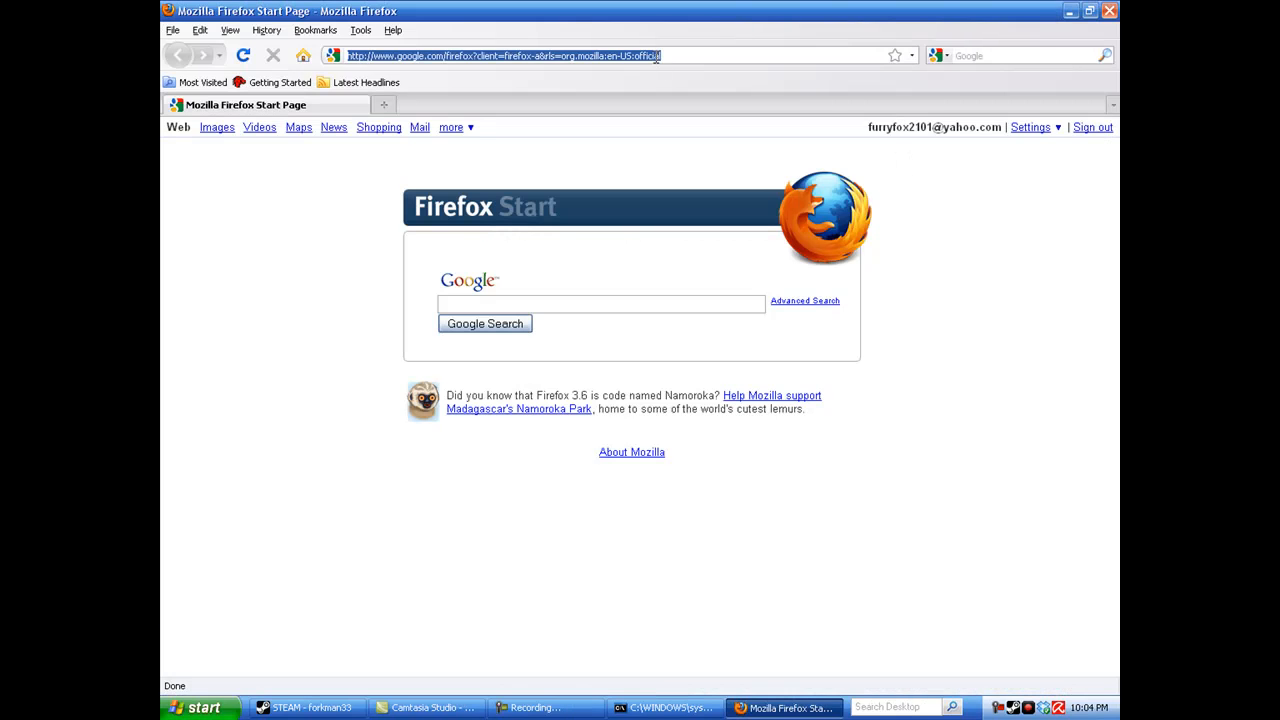
{"action": "type", "text": "google.com/"}
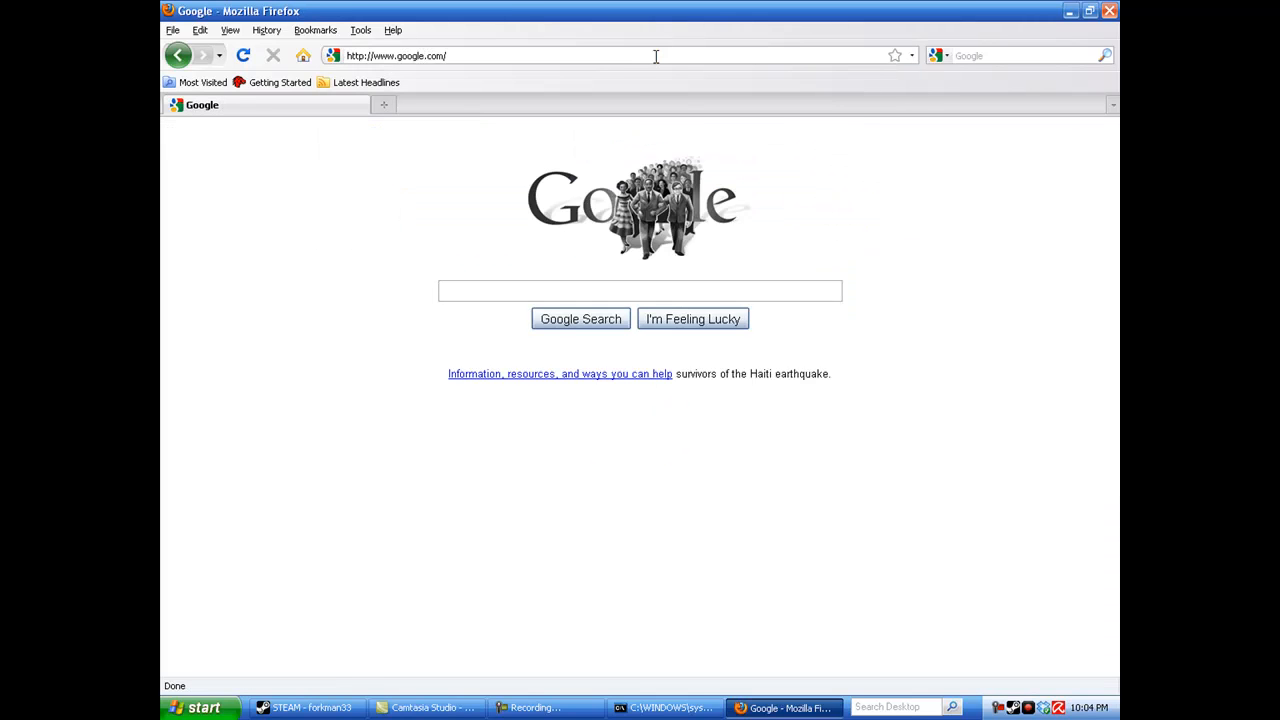
{"action": "left_click", "coordinate": [639, 290]}
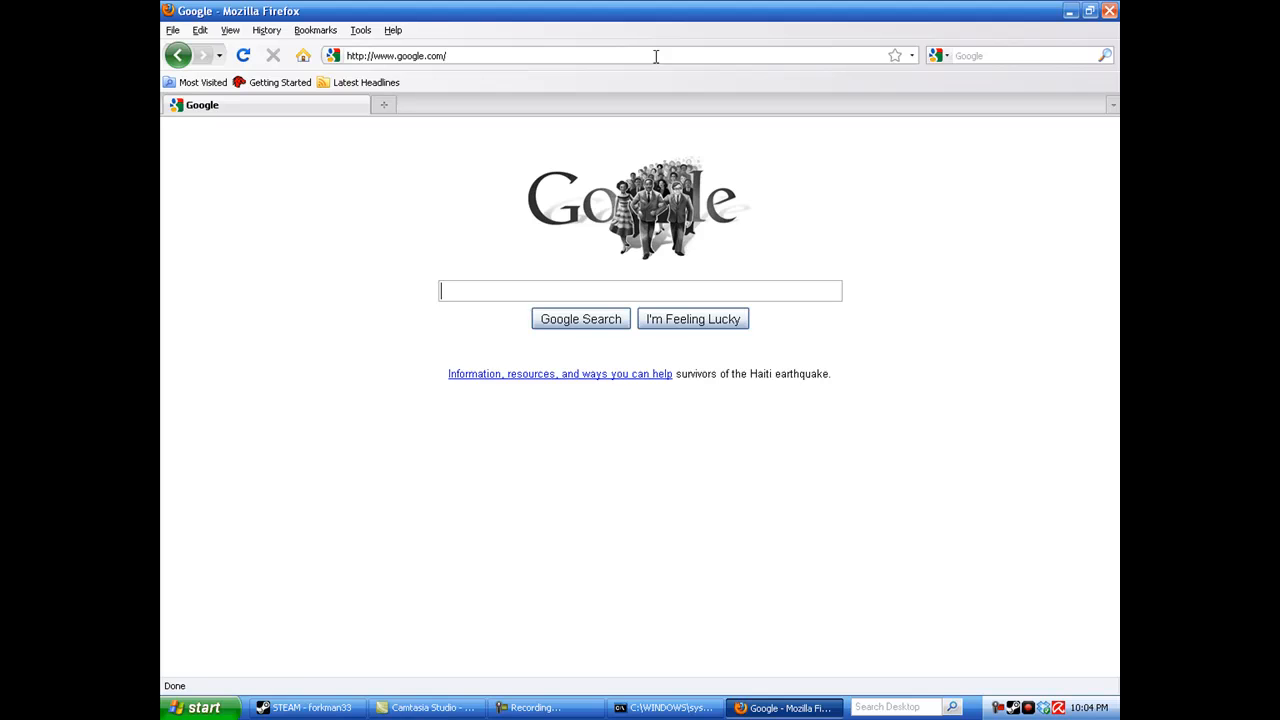
{"action": "type", "text": "whatis"}
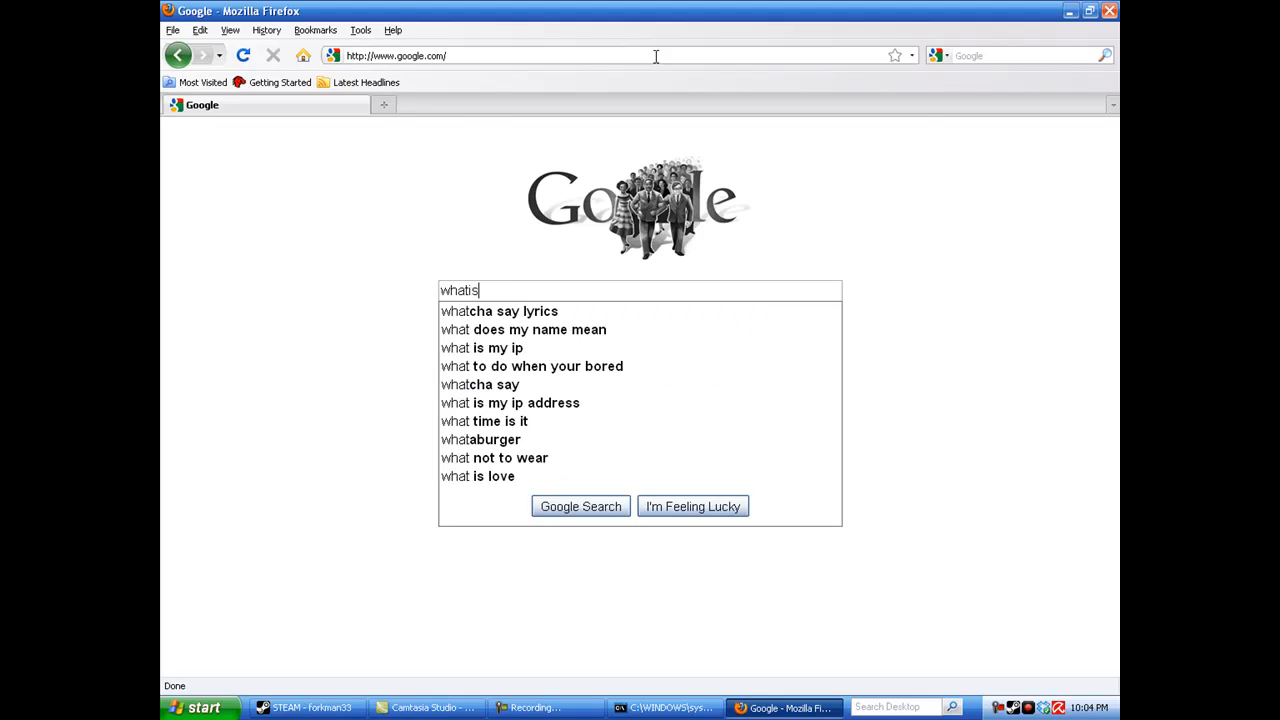
{"action": "left_click", "coordinate": [497, 347]}
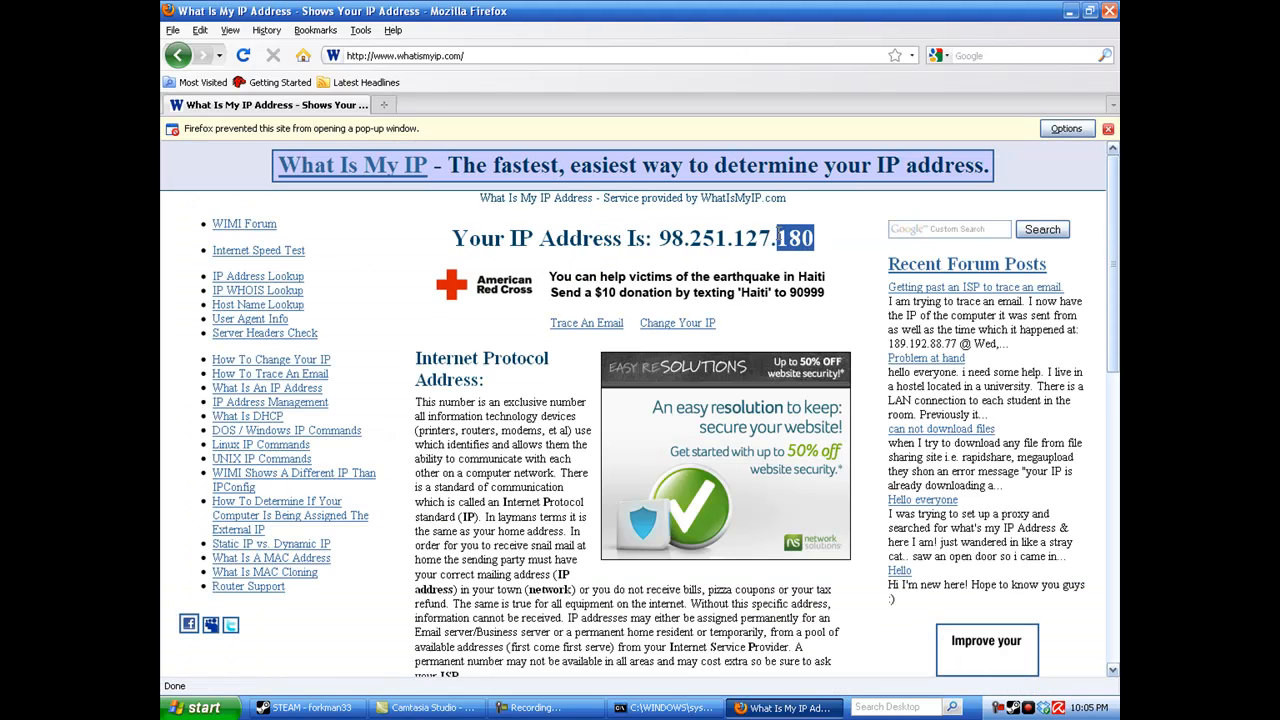
{"action": "right_click", "coordinate": [737, 238]}
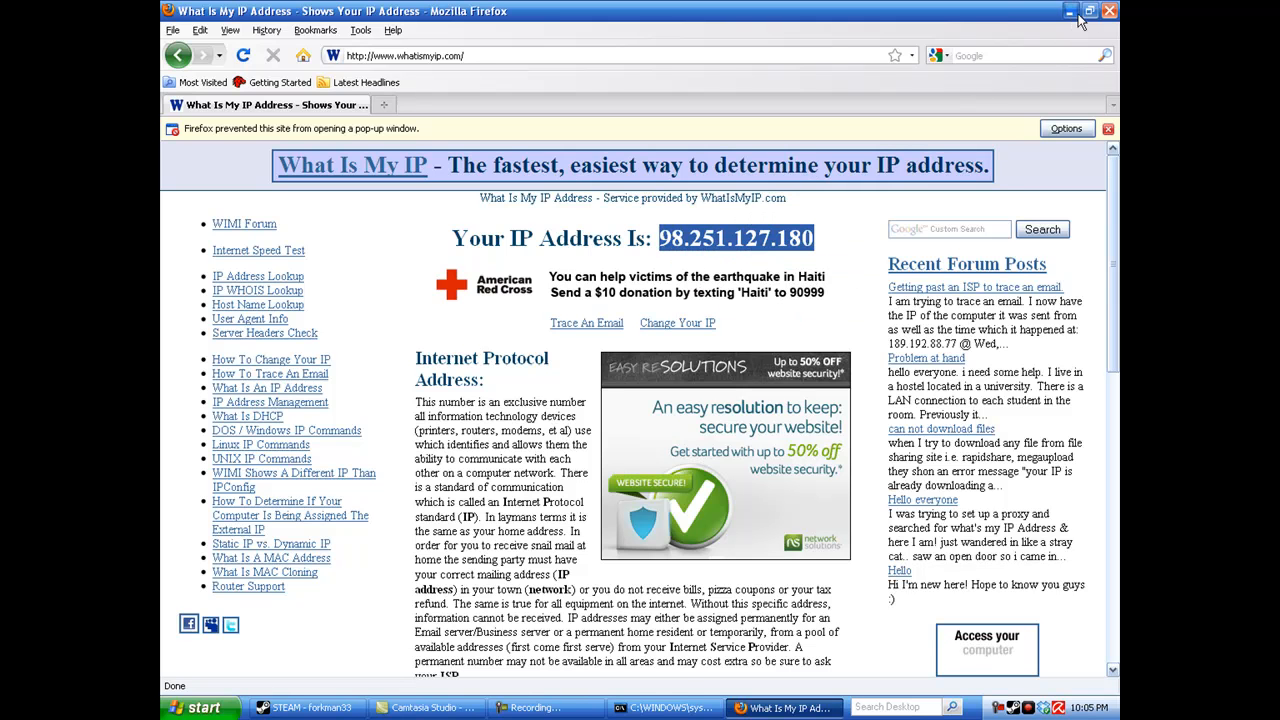
{"action": "left_click", "coordinate": [1072, 11]}
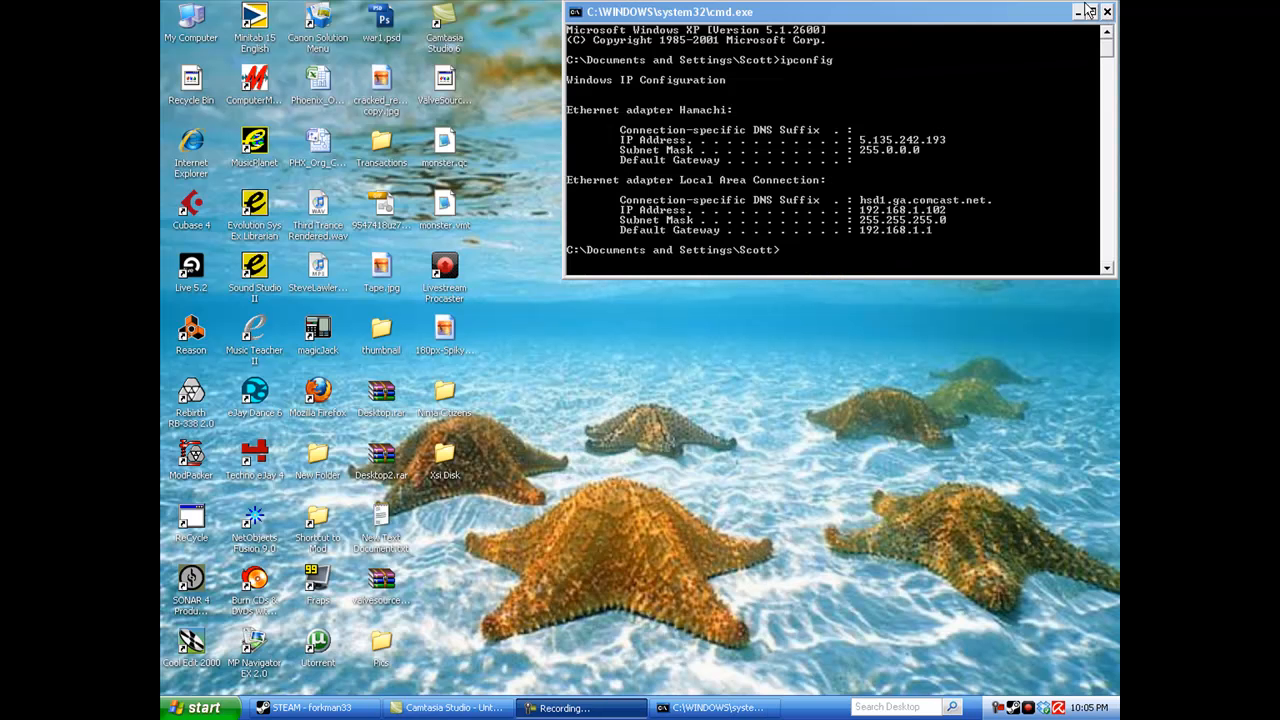
{"action": "left_click", "coordinate": [1107, 11]}
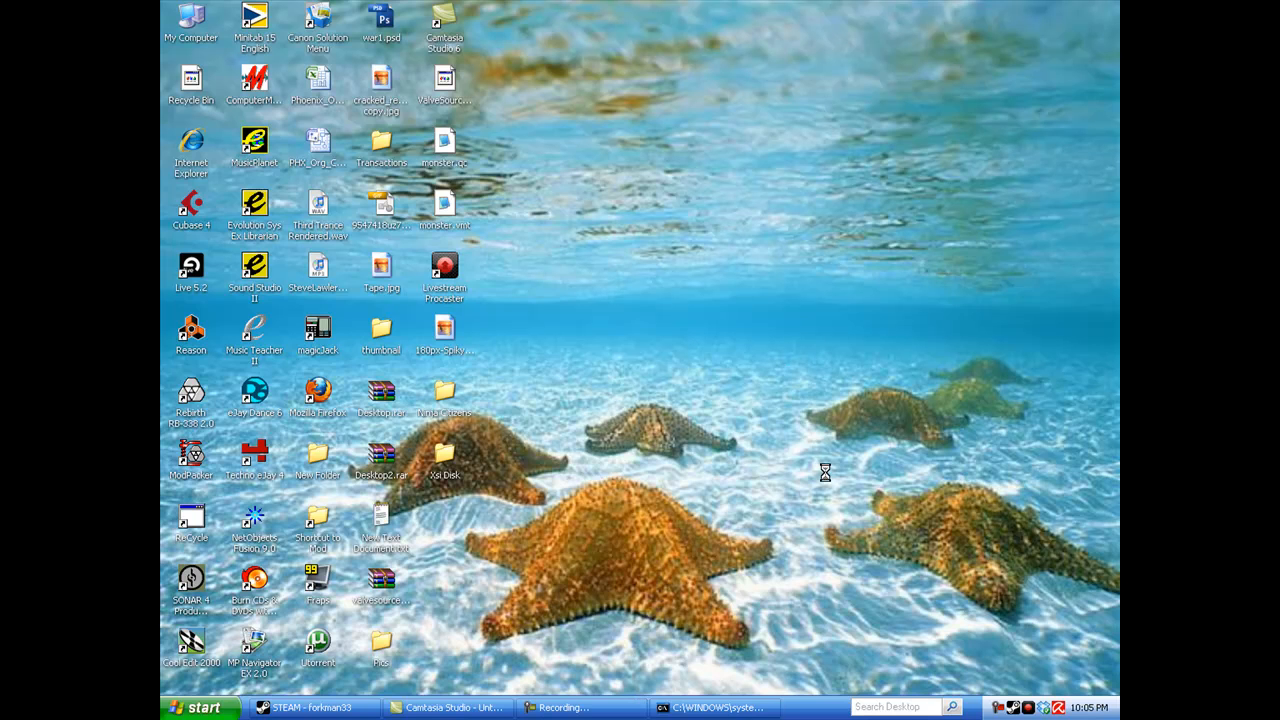
{"action": "mouse_move", "coordinate": [811, 478]}
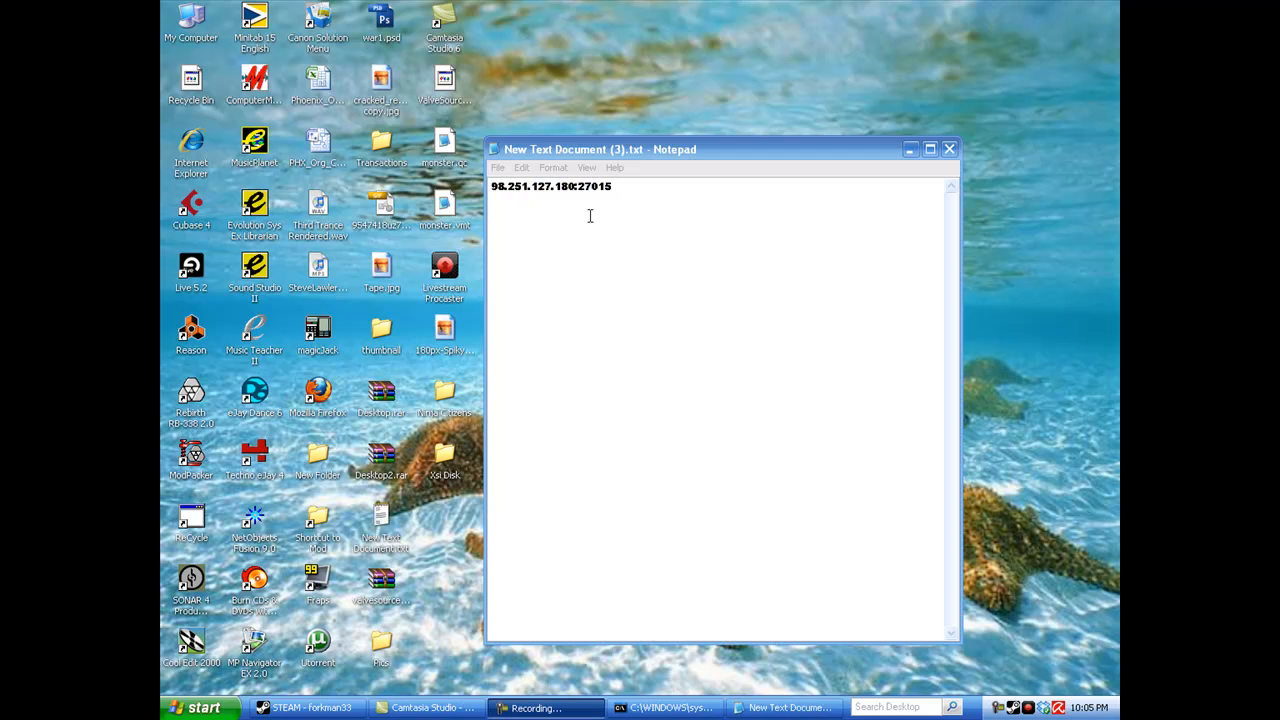
Step: Highlight the whole 98.251.127.180:27015 address line in Notepad
{"action": "double_click", "coordinate": [595, 186]}
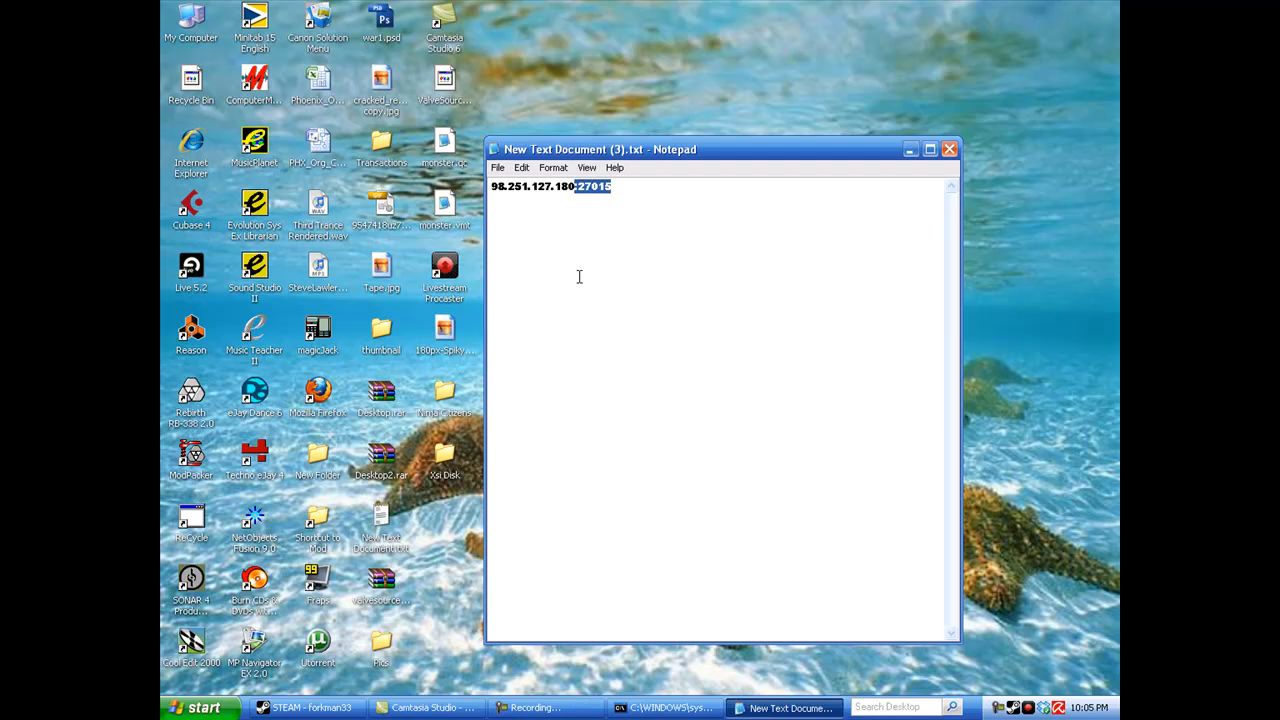
{"action": "left_click", "coordinate": [614, 186]}
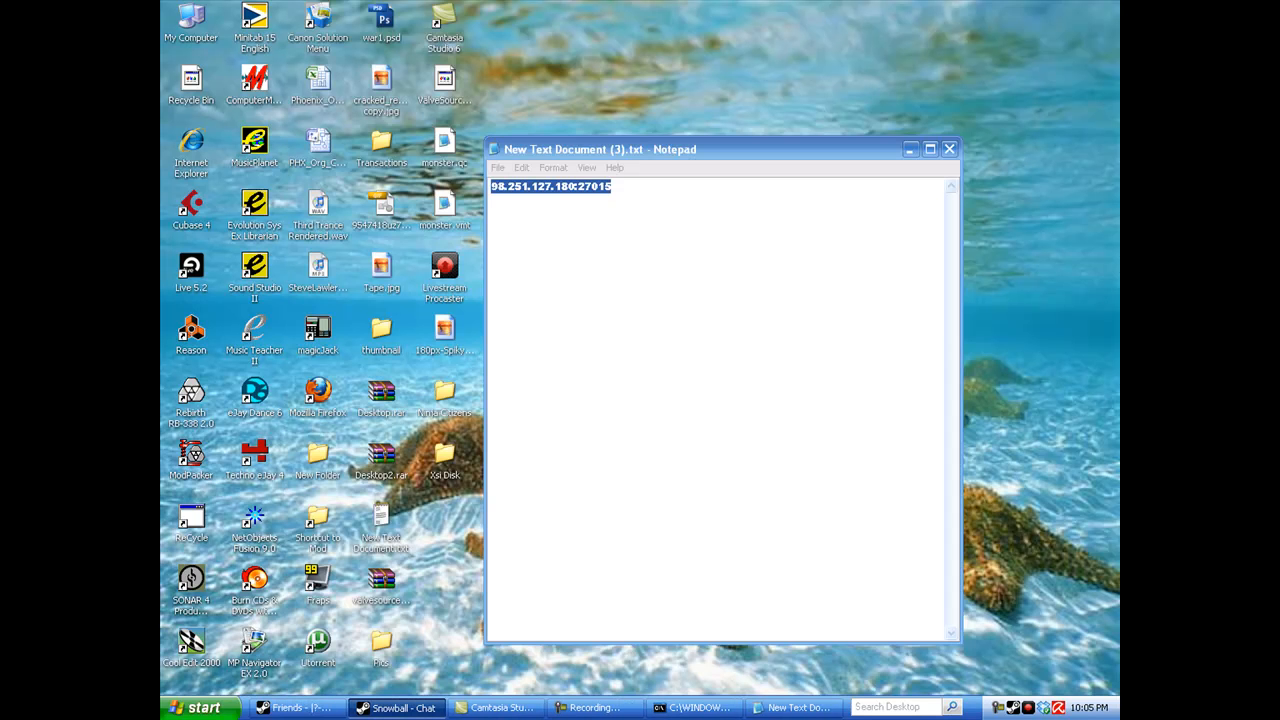
Step: Send the Garry's Mod friend a Steam chat asking if they want to play
{"action": "left_click", "coordinate": [396, 707]}
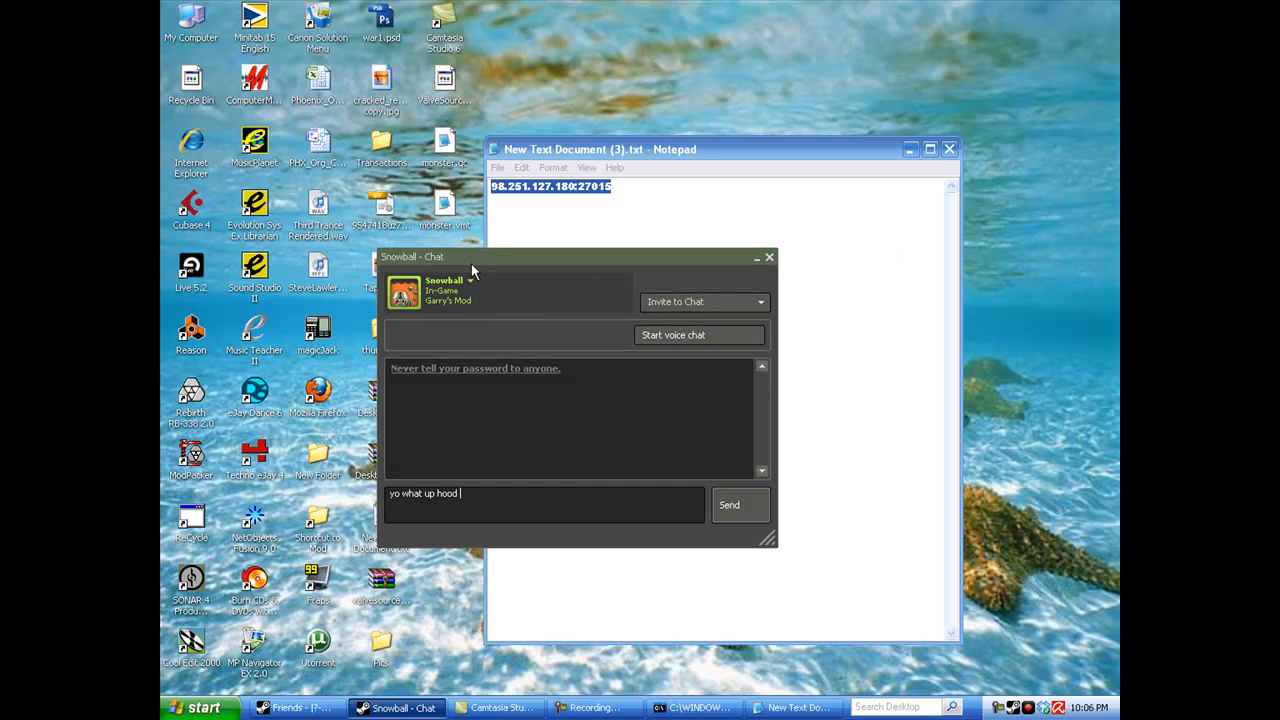
{"action": "type", "text": "wonn play garl"}
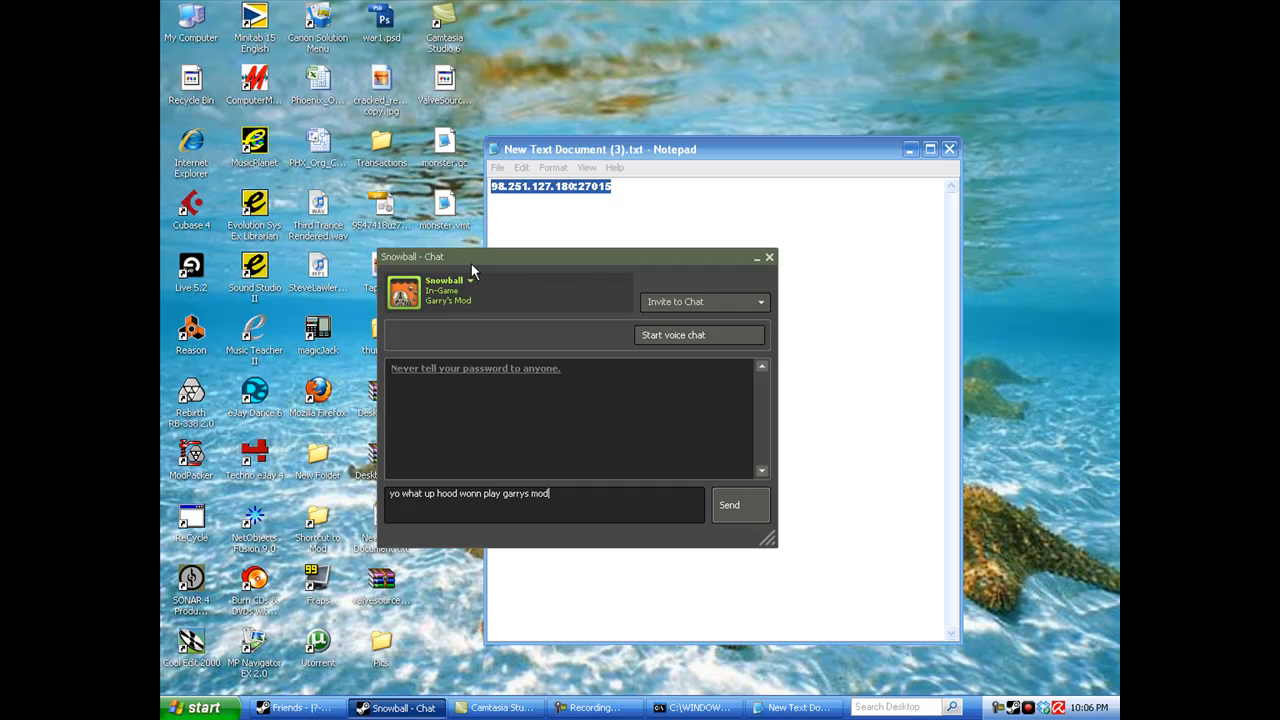
{"action": "left_click", "coordinate": [739, 504]}
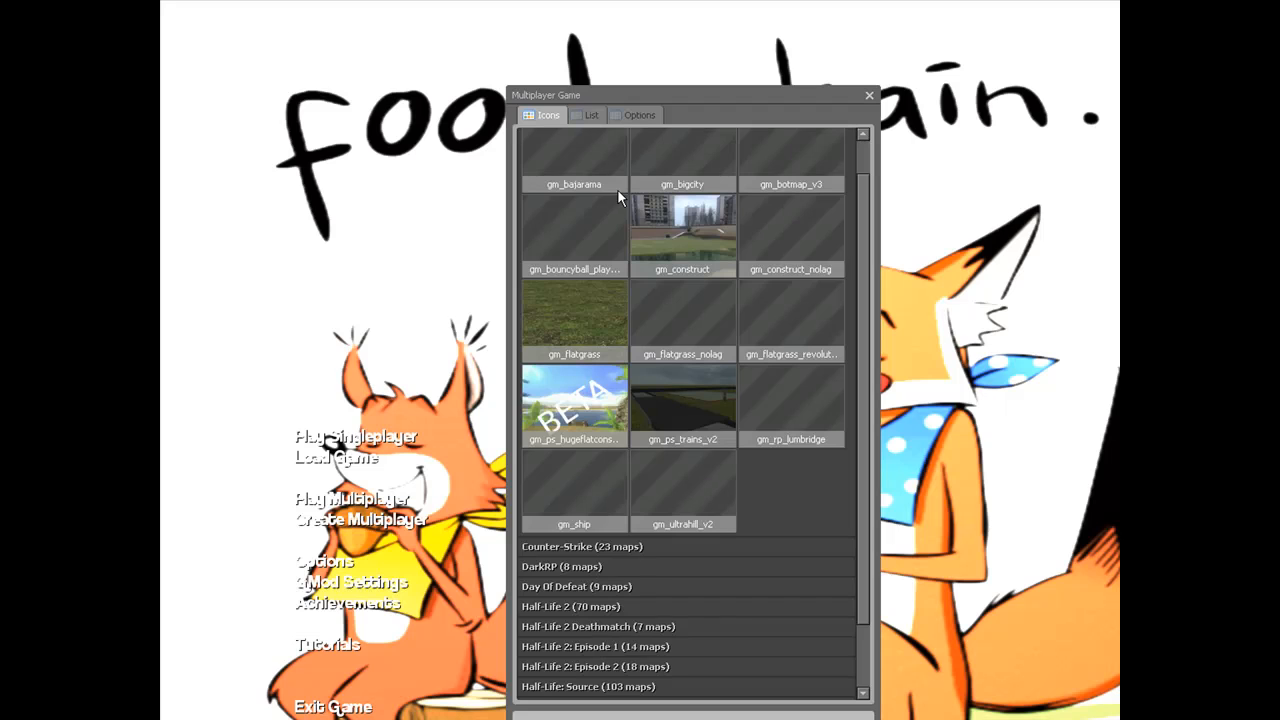
Step: Show the map list and scroll through the server Options in Create Multiplayer
{"action": "left_click", "coordinate": [589, 115]}
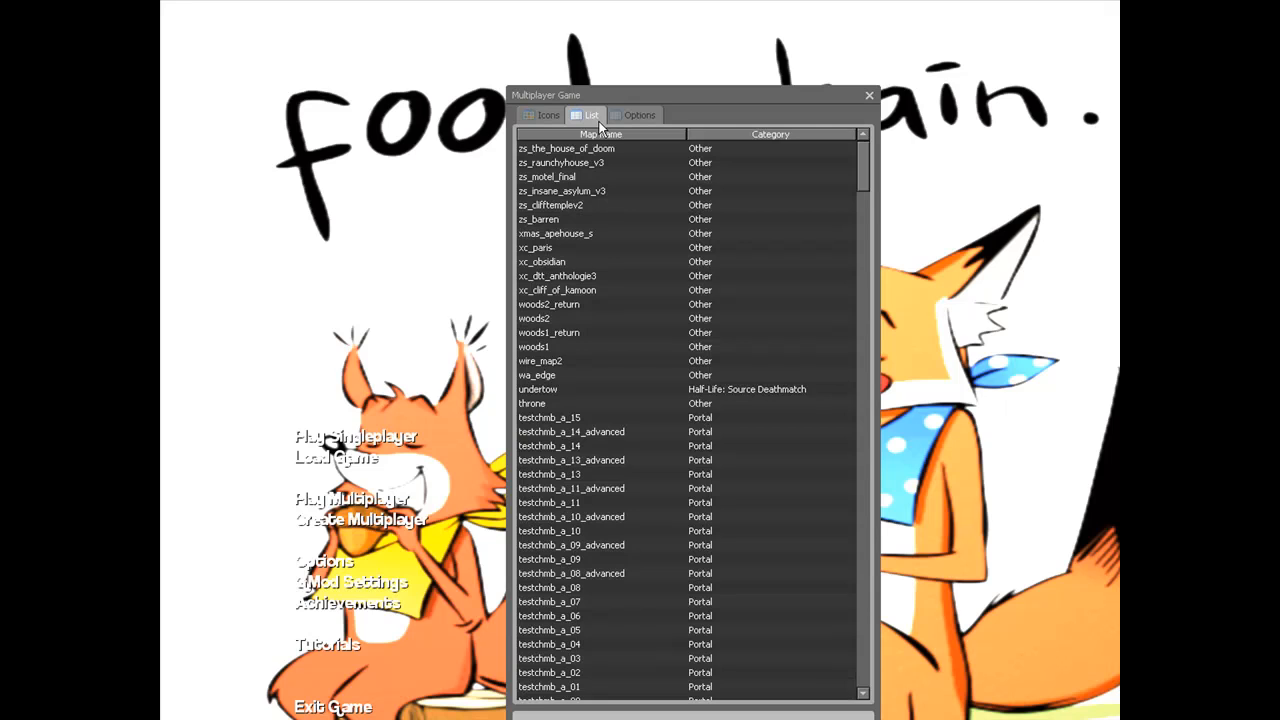
{"action": "left_click", "coordinate": [639, 114]}
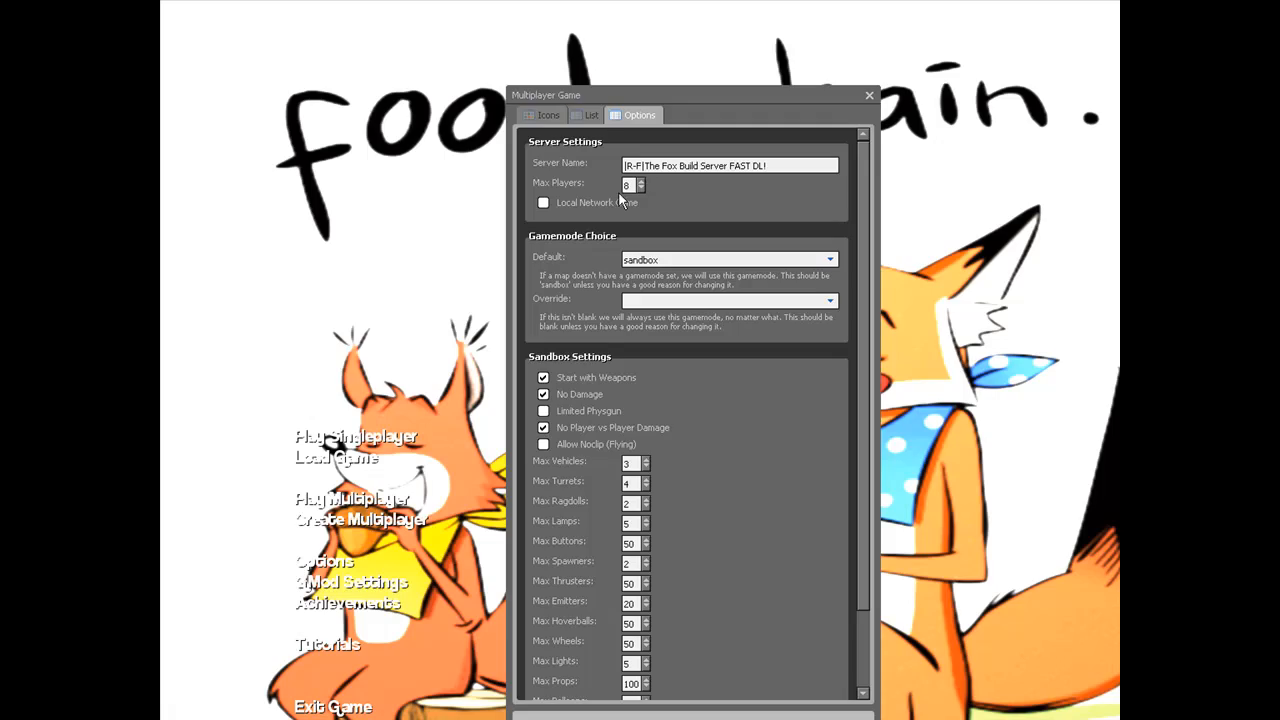
{"action": "scroll", "scroll_direction": "down", "scroll_amount": 3}
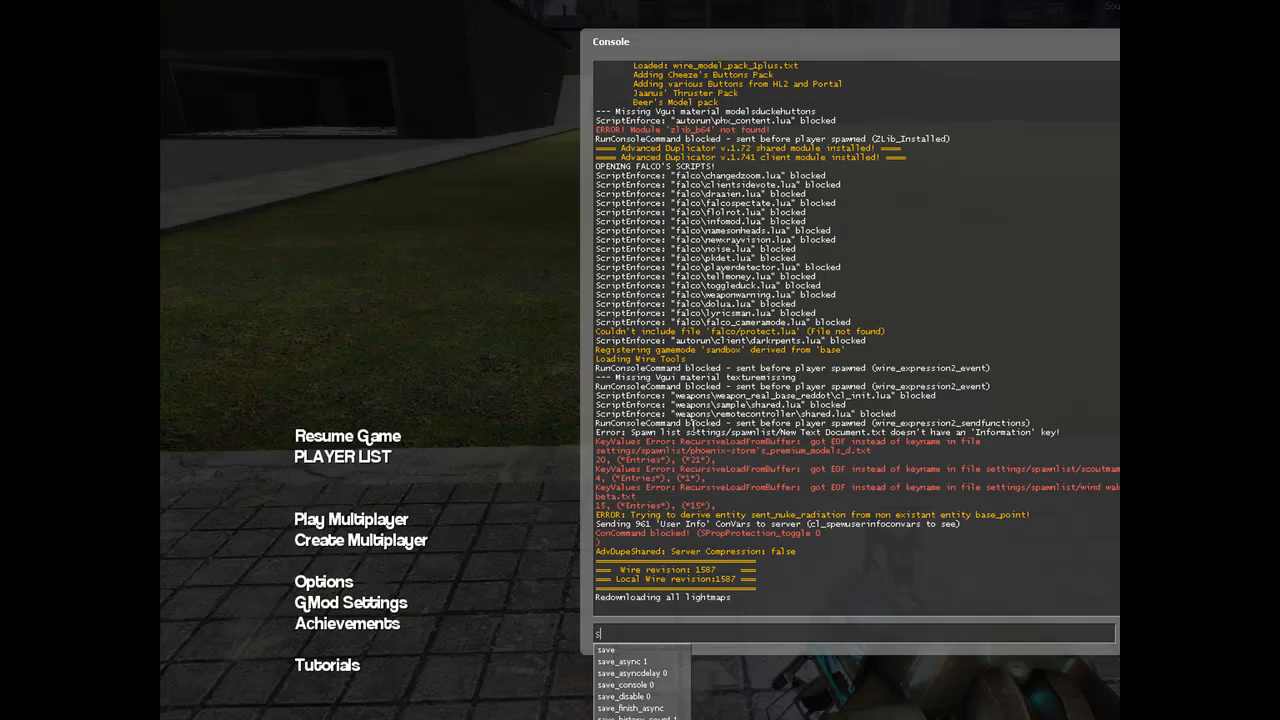
Step: Enter sv_lan 0 in the developer console and close the console
{"action": "type", "text": "v_"}
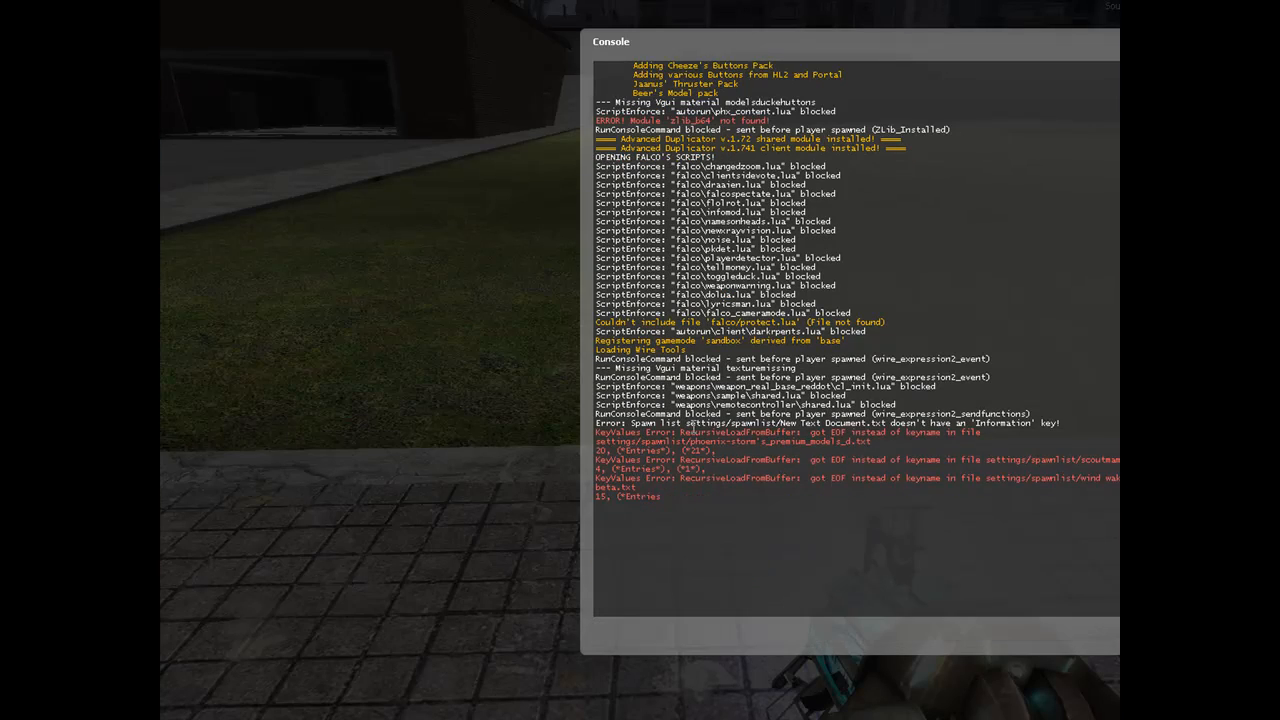
{"action": "key", "text": "Escape"}
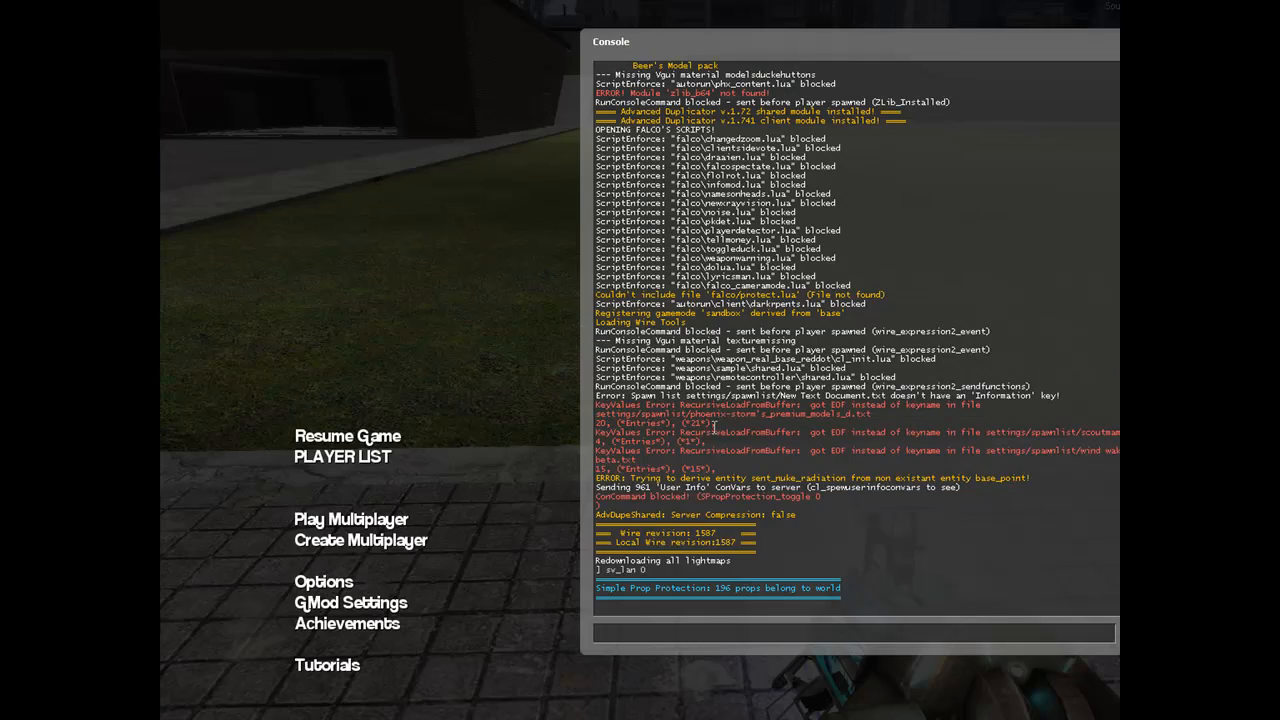
{"action": "type", "text": "connet"}
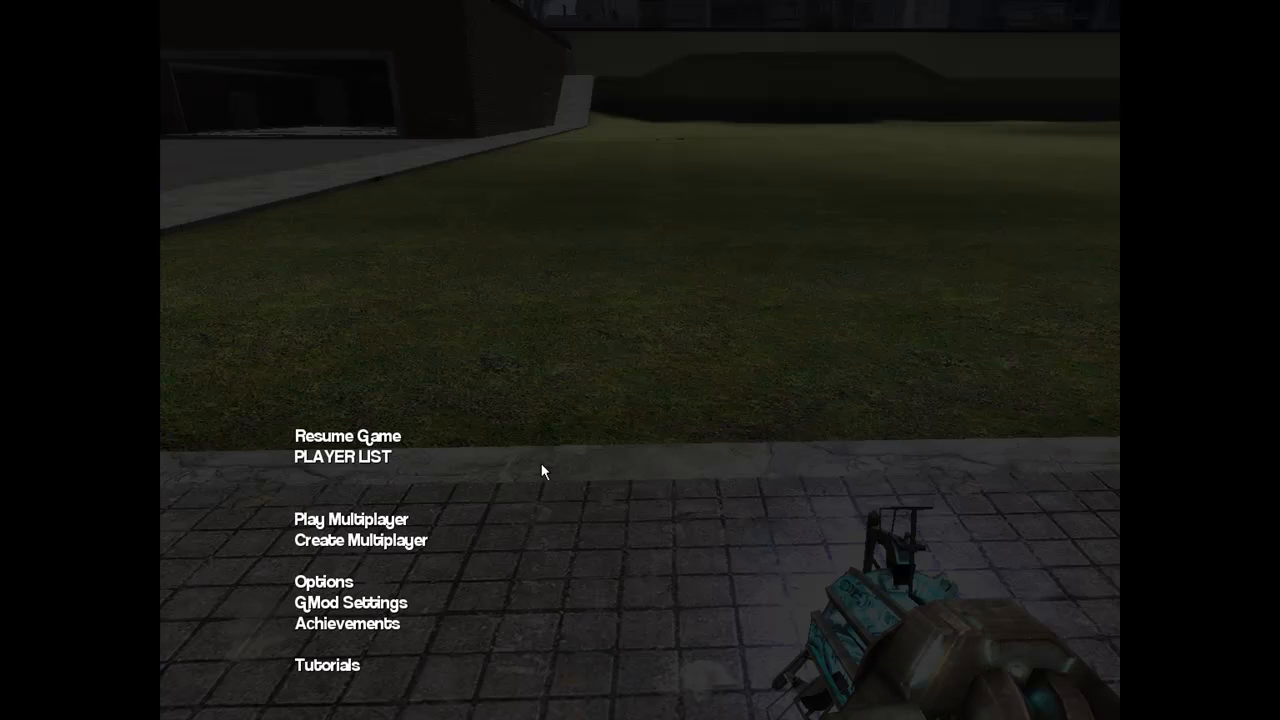
{"action": "mouse_move", "coordinate": [416, 574]}
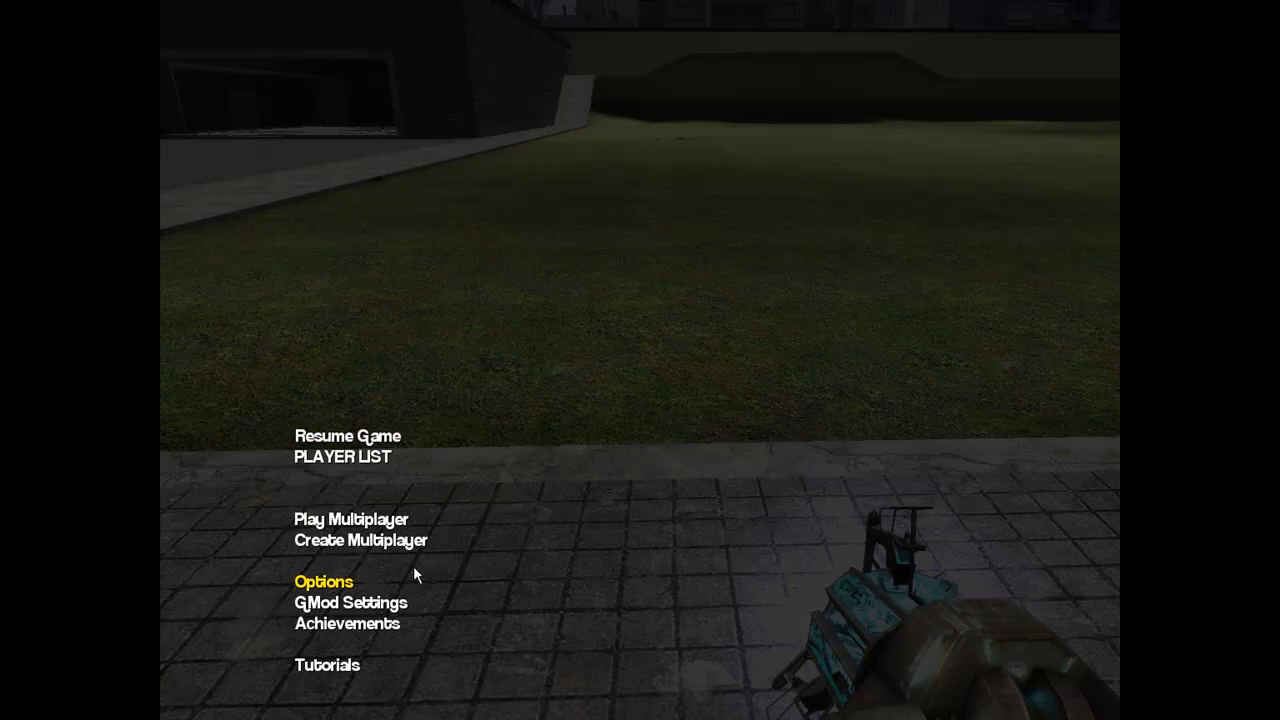